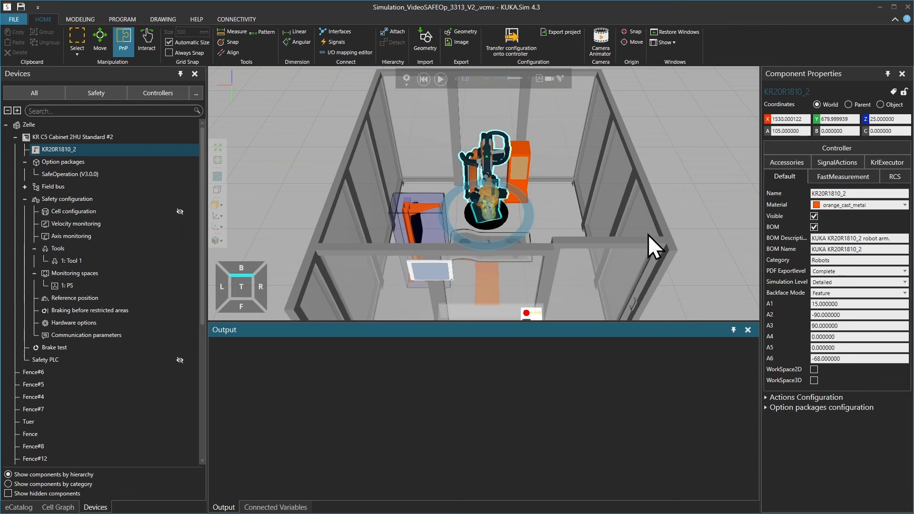
{"action": "mouse_move", "coordinate": [423, 277]}
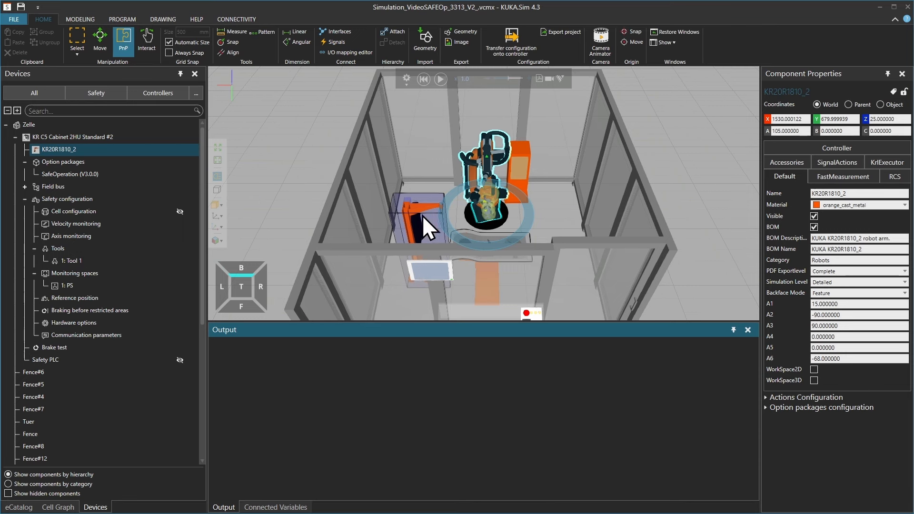
{"action": "mouse_move", "coordinate": [456, 226]}
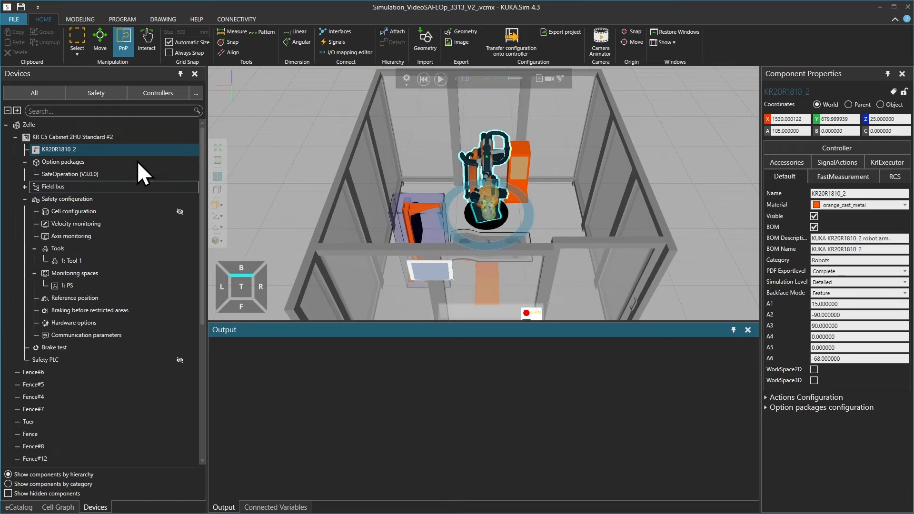
- Expand the KR20R1810_2 robot's option packages configuration, showing SafeOperation V3.0.0 assigned
{"action": "left_click", "coordinate": [771, 407]}
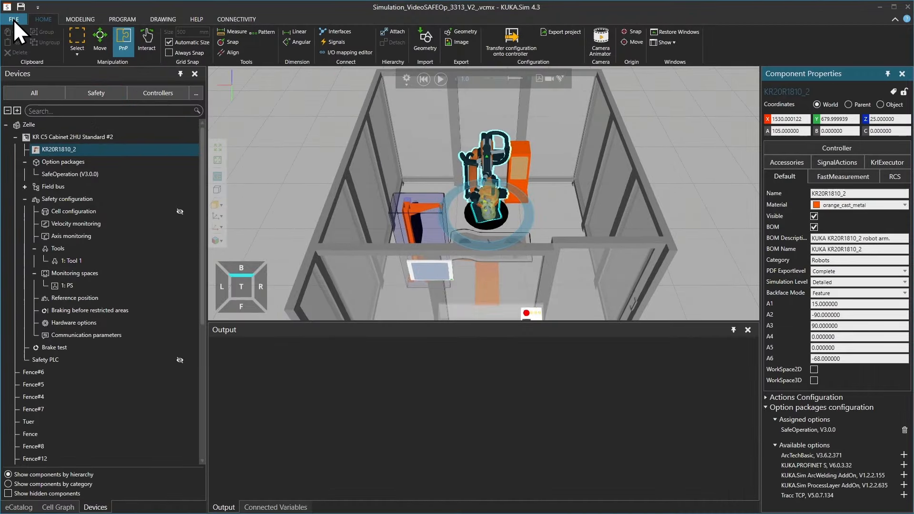
- Review the installed KUKA option packages, including KUKA.PROFINET S, in the Add On manager
{"action": "left_click", "coordinate": [13, 19]}
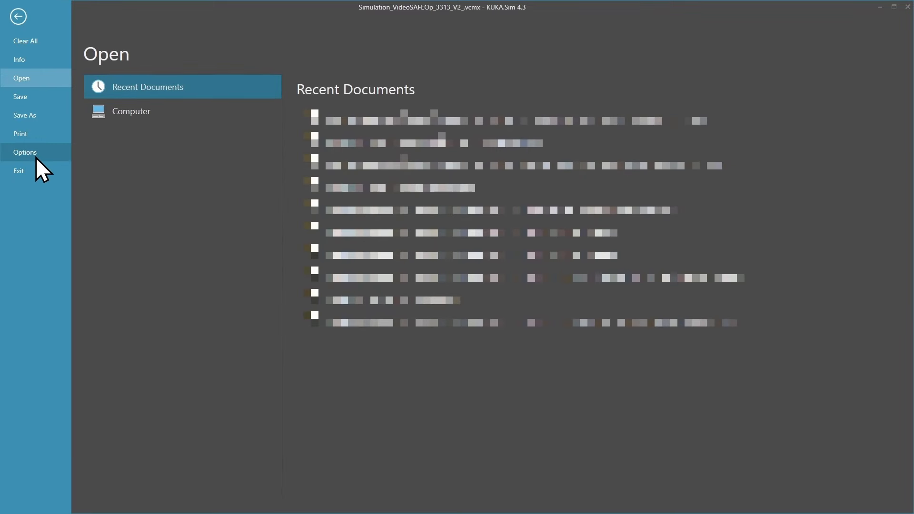
{"action": "left_click", "coordinate": [25, 152]}
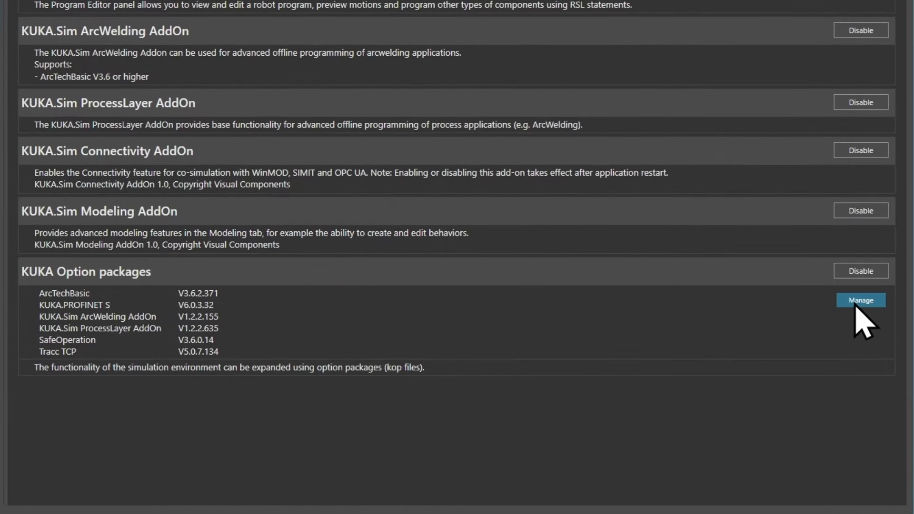
{"action": "left_click", "coordinate": [860, 299]}
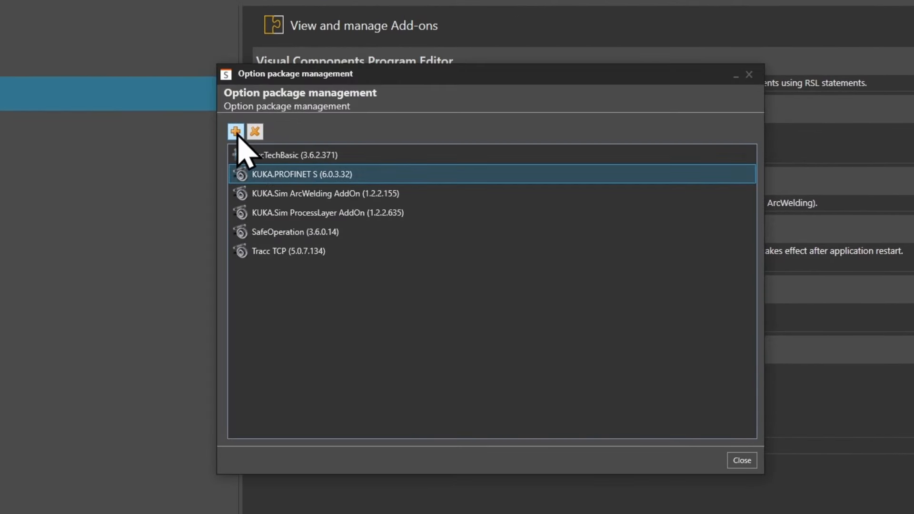
{"action": "mouse_move", "coordinate": [236, 130]}
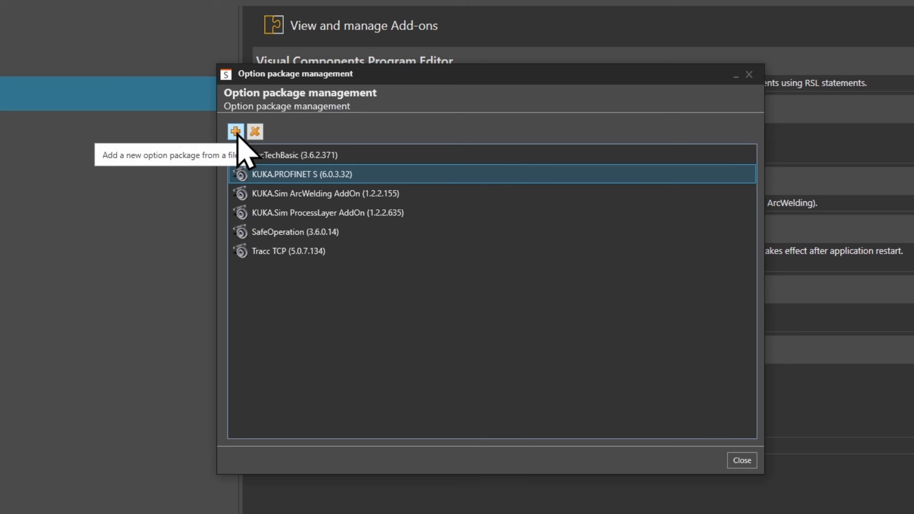
{"action": "mouse_move", "coordinate": [241, 154]}
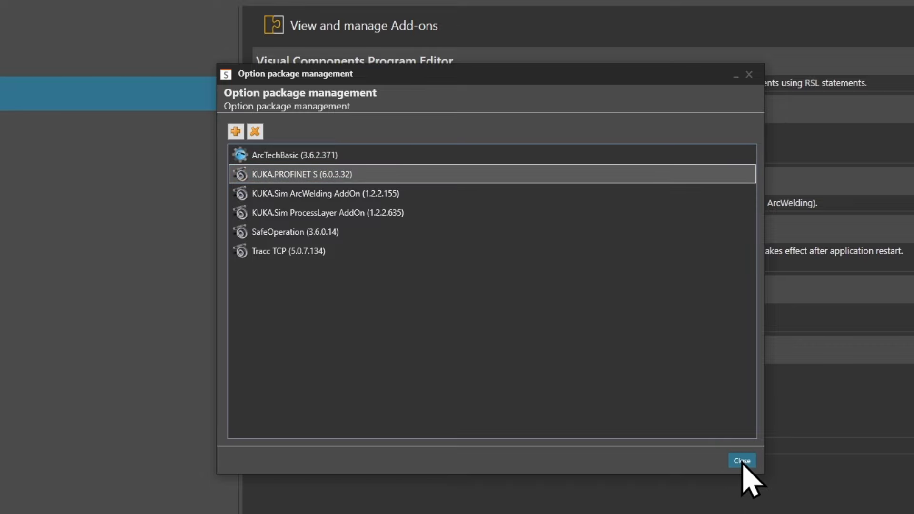
{"action": "left_click", "coordinate": [741, 460]}
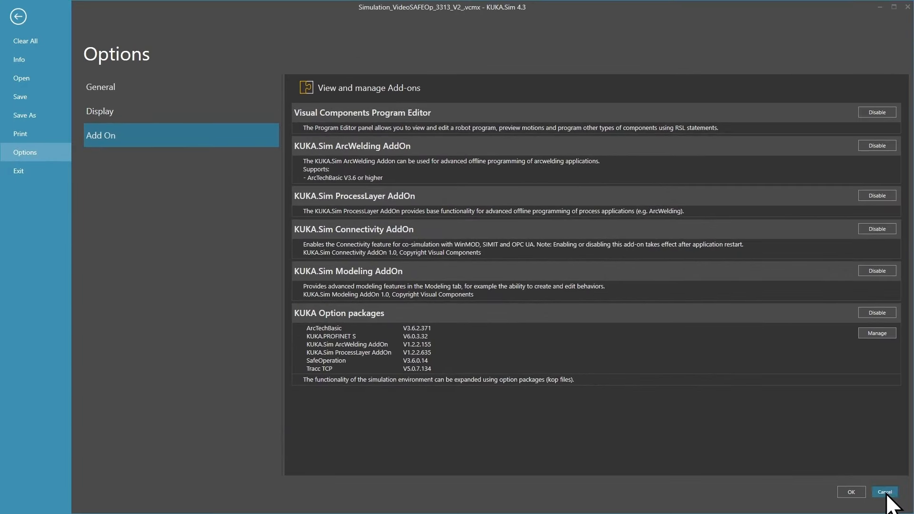
- Assign KUKA.PROFINET S V6.0.3 to the controller and expand the field bus entries
{"action": "left_click", "coordinate": [884, 491]}
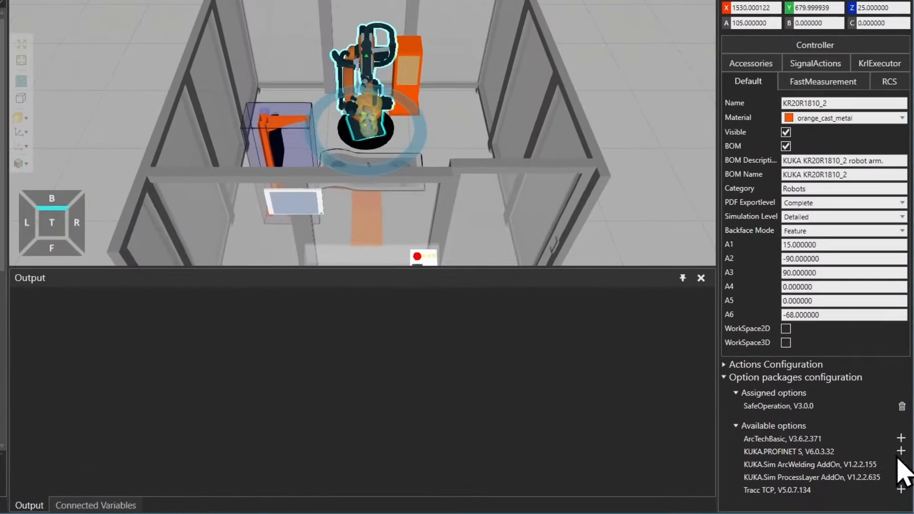
{"action": "left_click", "coordinate": [900, 451]}
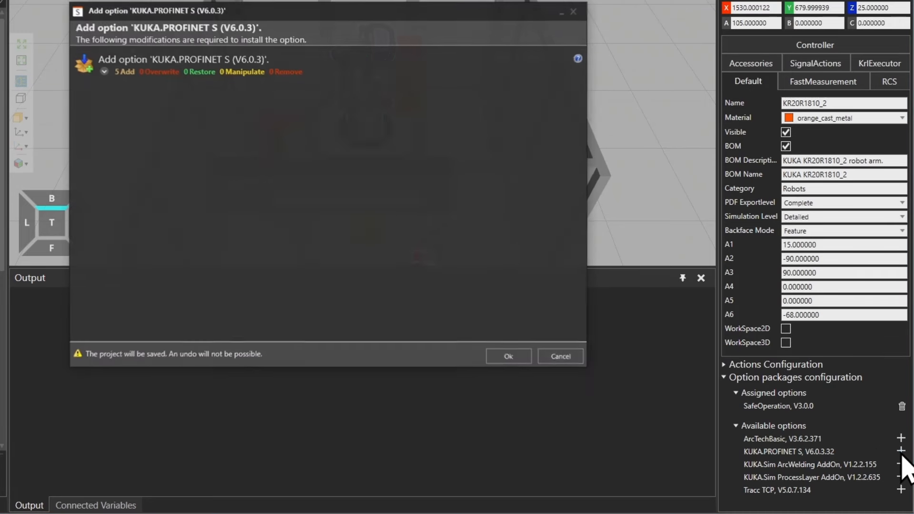
{"action": "mouse_move", "coordinate": [507, 356]}
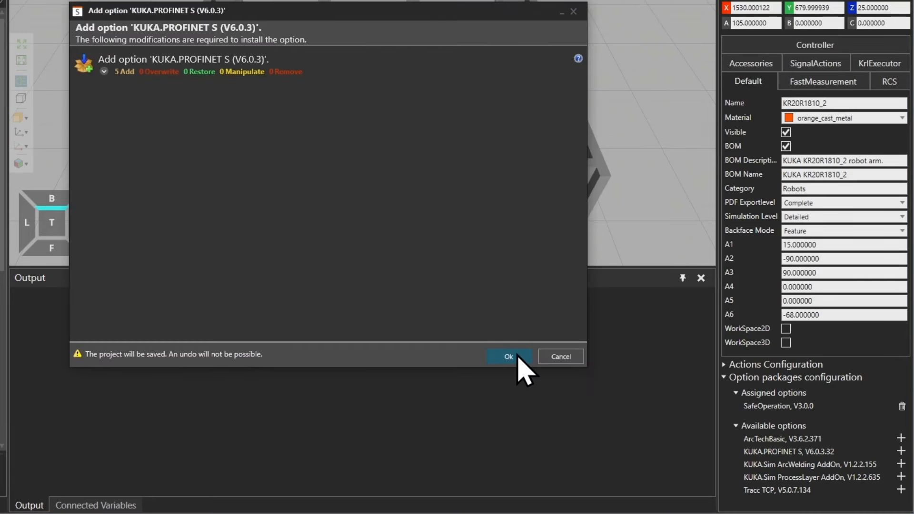
{"action": "left_click", "coordinate": [508, 356]}
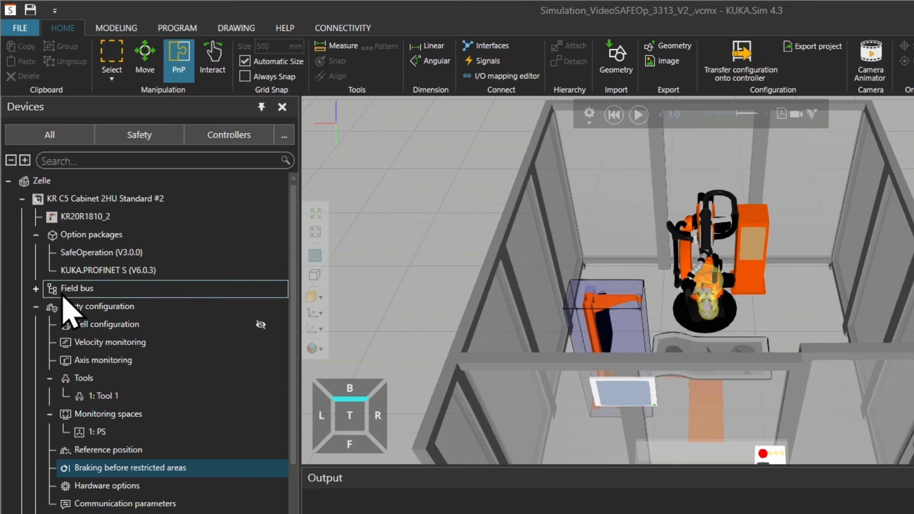
{"action": "left_click", "coordinate": [36, 289]}
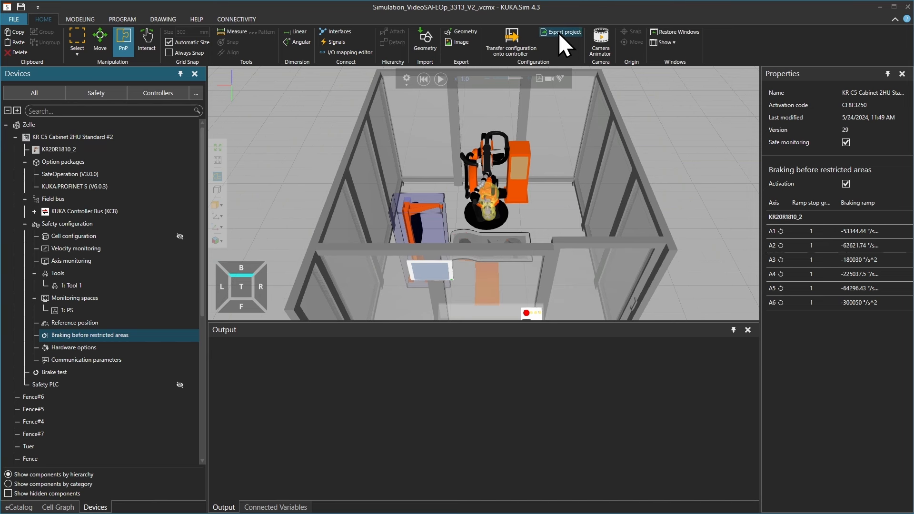
- Export Simulation_VideoSAFEOp_3313_V2_.wvs with Overwrite and Include scene enabled
{"action": "left_click", "coordinate": [561, 32]}
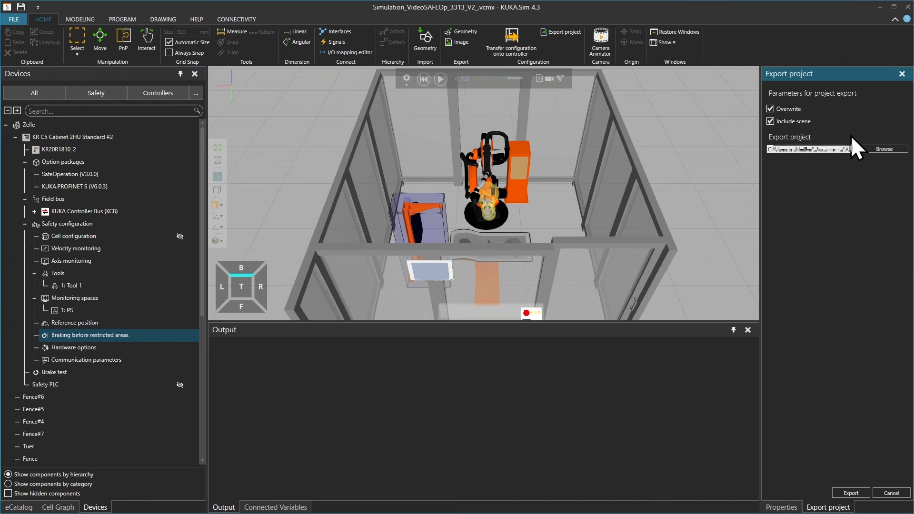
{"action": "mouse_move", "coordinate": [859, 492]}
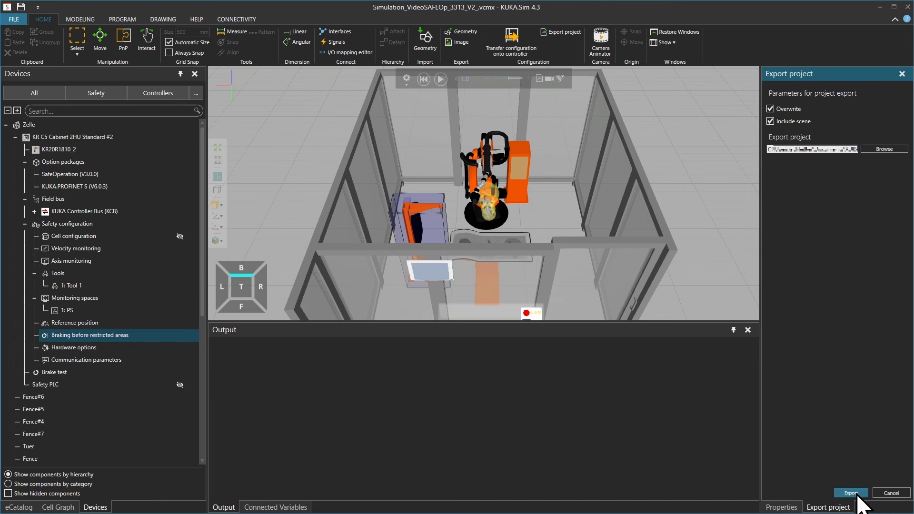
{"action": "left_click", "coordinate": [850, 493]}
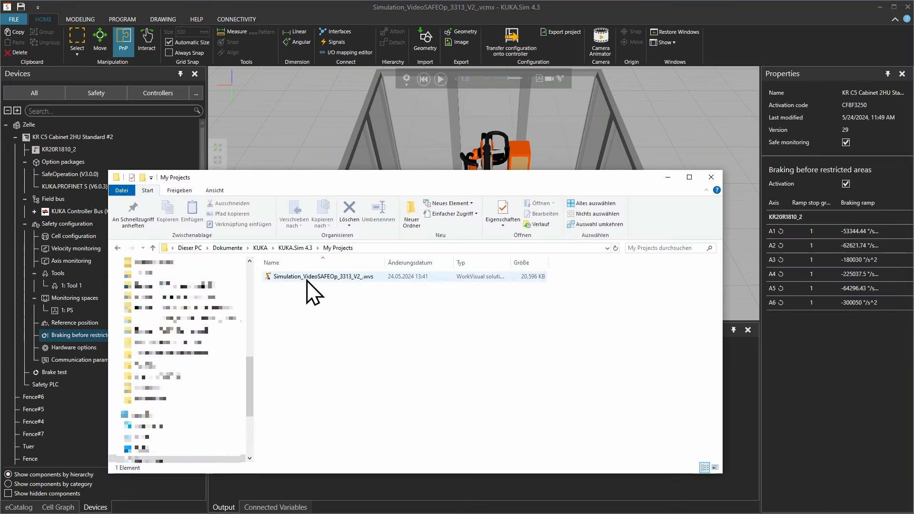
- Open Simulation_VideoSAFEOp_3313_V2_.wvs from My Projects in WorkVisual
{"action": "left_click", "coordinate": [324, 276]}
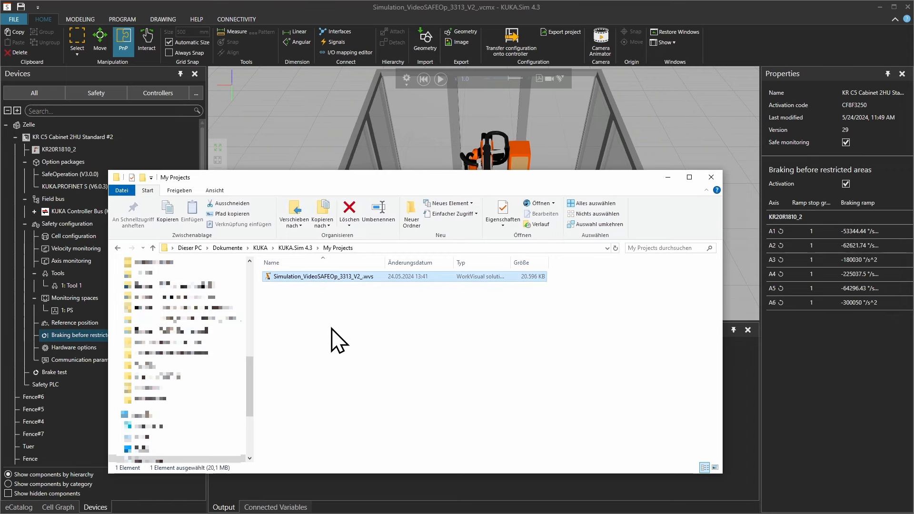
{"action": "mouse_move", "coordinate": [417, 294]}
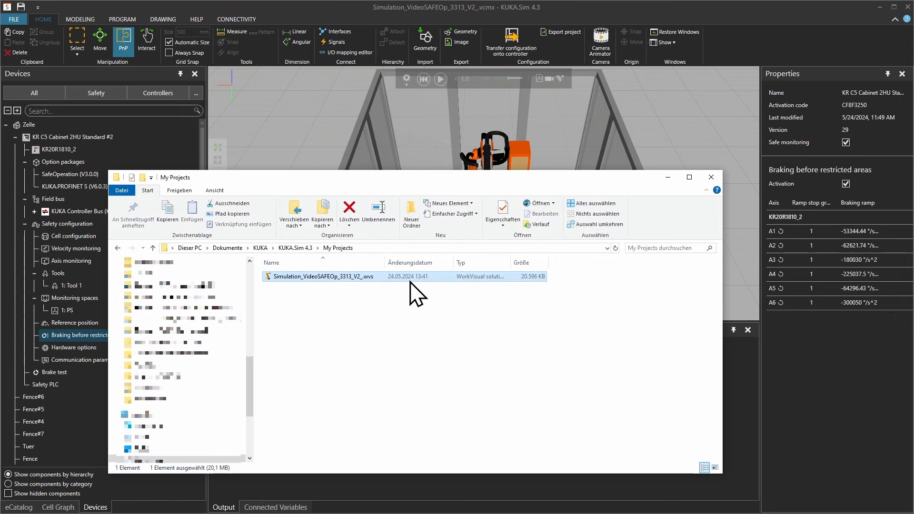
{"action": "double_click", "coordinate": [323, 276]}
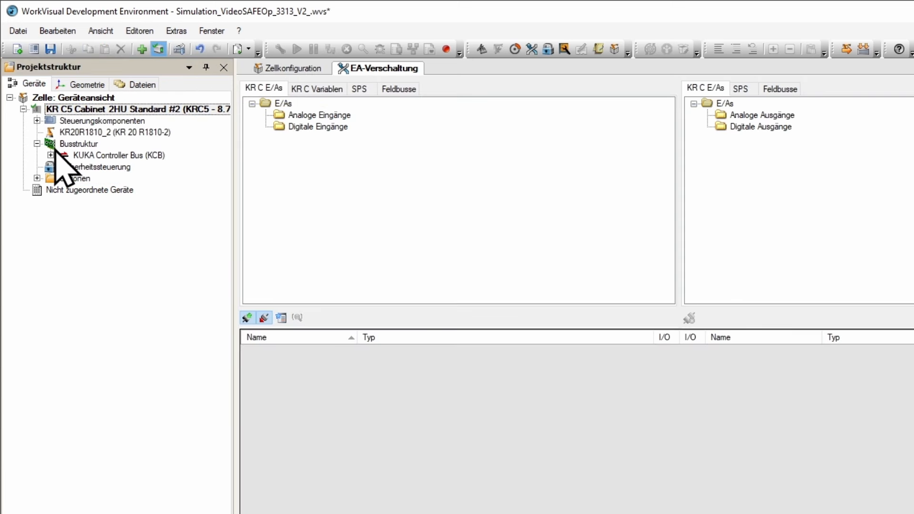
{"action": "mouse_move", "coordinate": [93, 201]}
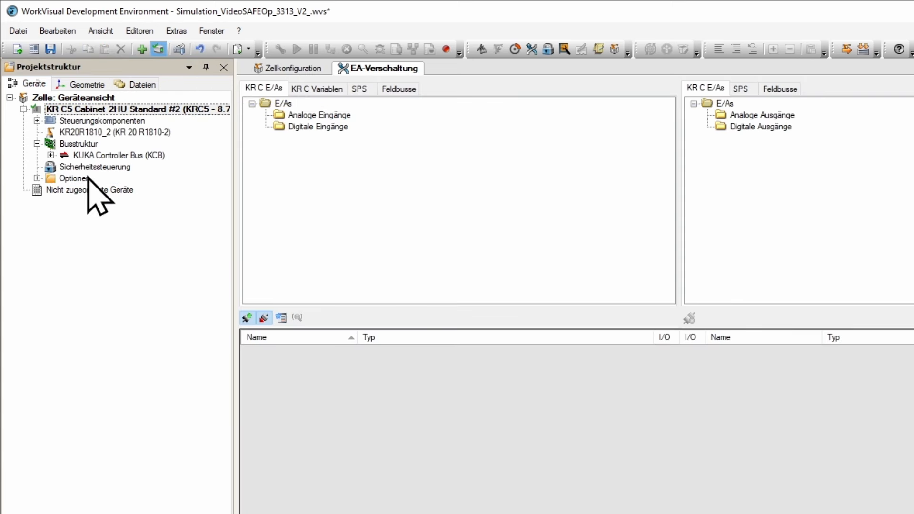
- Inspect SafeOperation and KUKA.PROFINET S under Optionen, expand the KCB, and select Busstruktur
{"action": "left_click", "coordinate": [37, 179]}
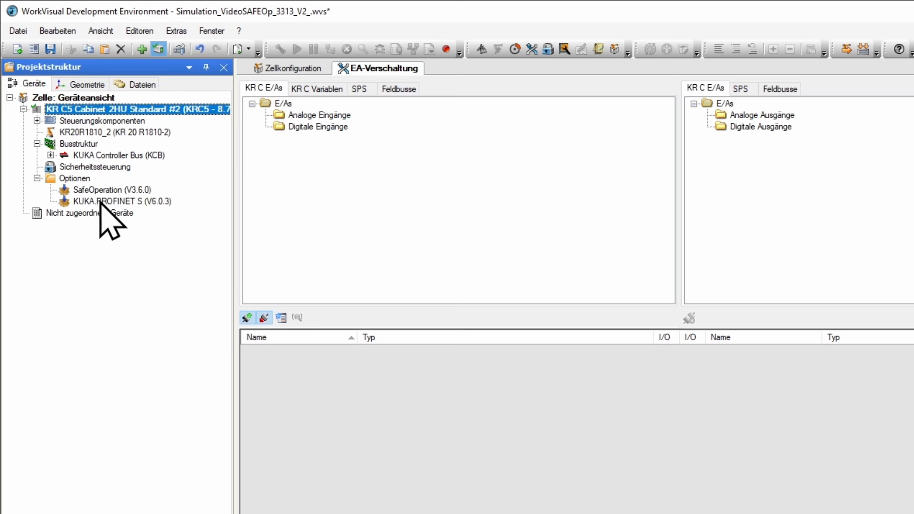
{"action": "left_click", "coordinate": [121, 201]}
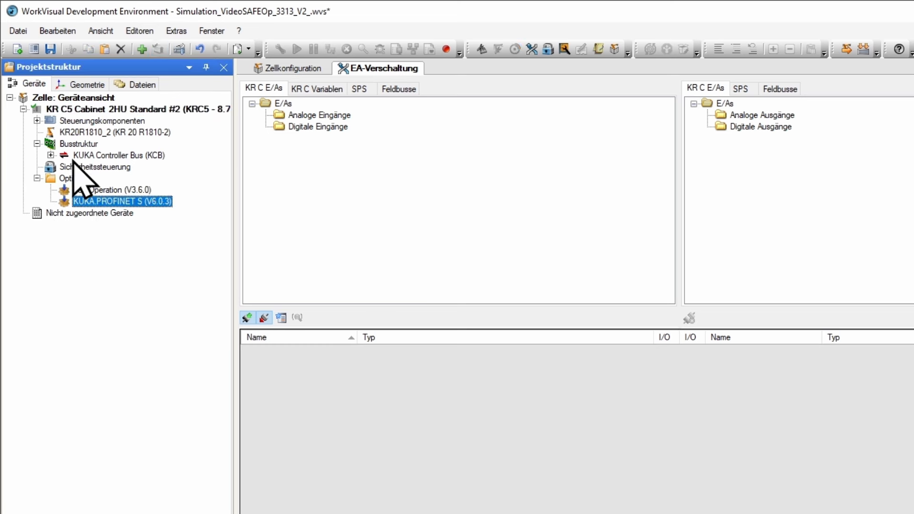
{"action": "left_click", "coordinate": [51, 155]}
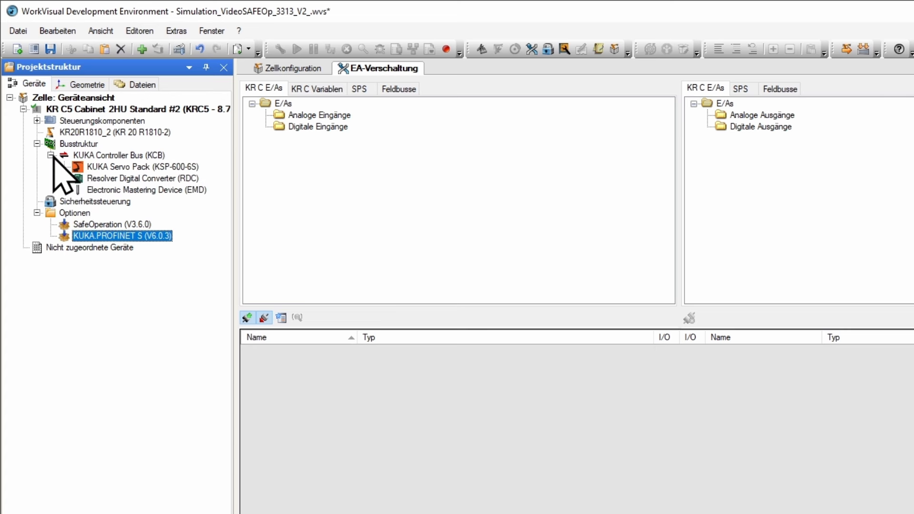
{"action": "left_click", "coordinate": [79, 144]}
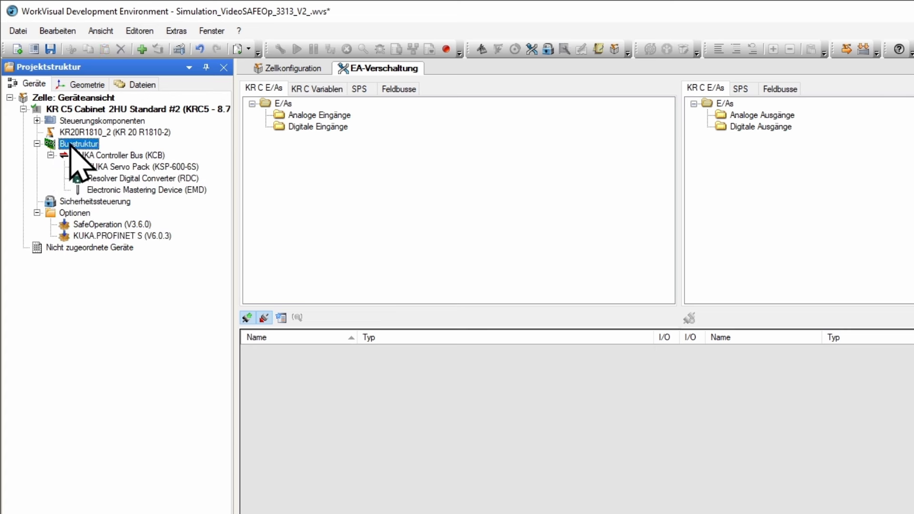
- Add a PROFINET DTM under Busstruktur and expand the new PROFINET node
{"action": "right_click", "coordinate": [73, 144]}
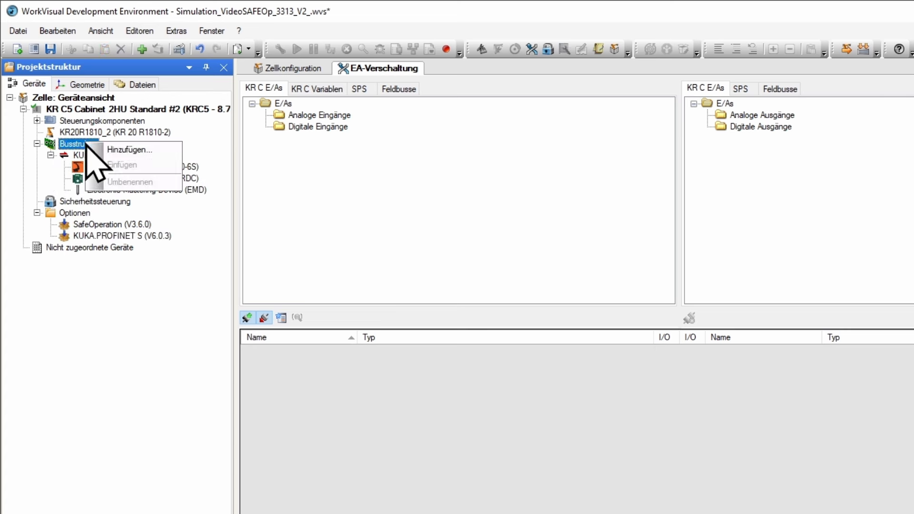
{"action": "left_click", "coordinate": [129, 150]}
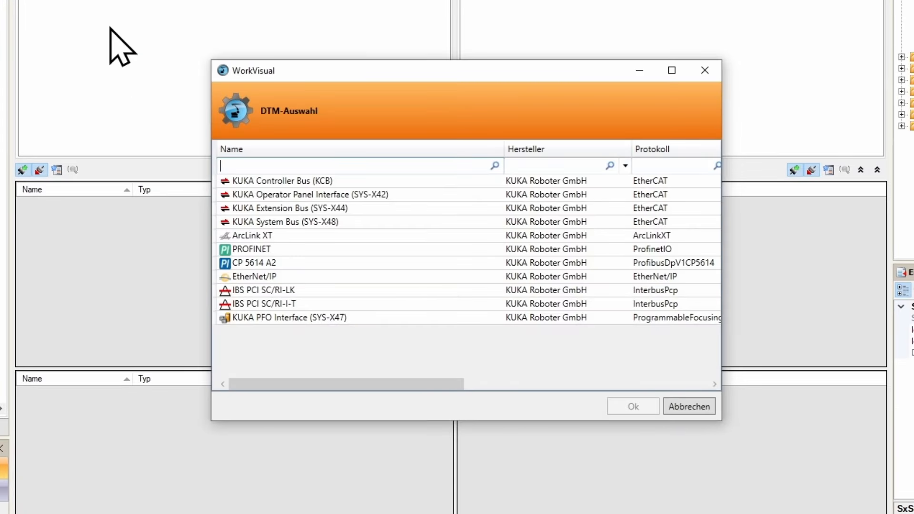
{"action": "left_click", "coordinate": [251, 249]}
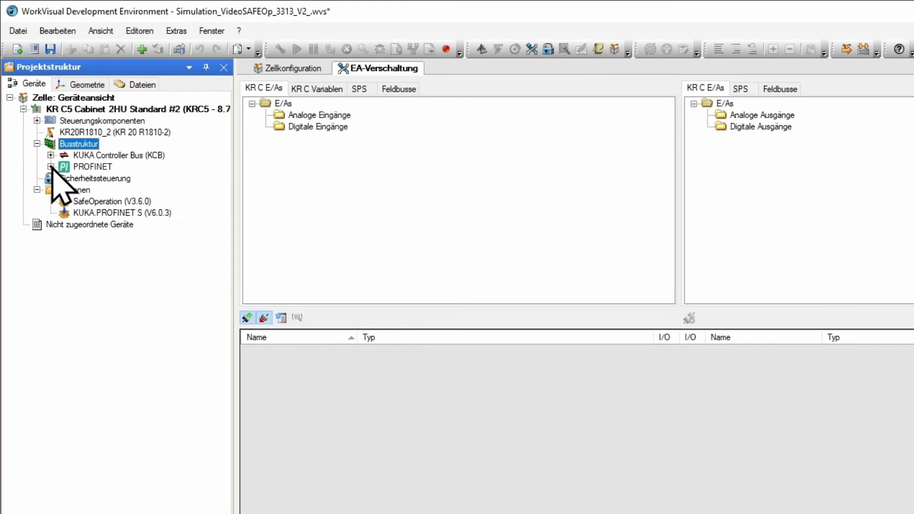
{"action": "left_click", "coordinate": [51, 167]}
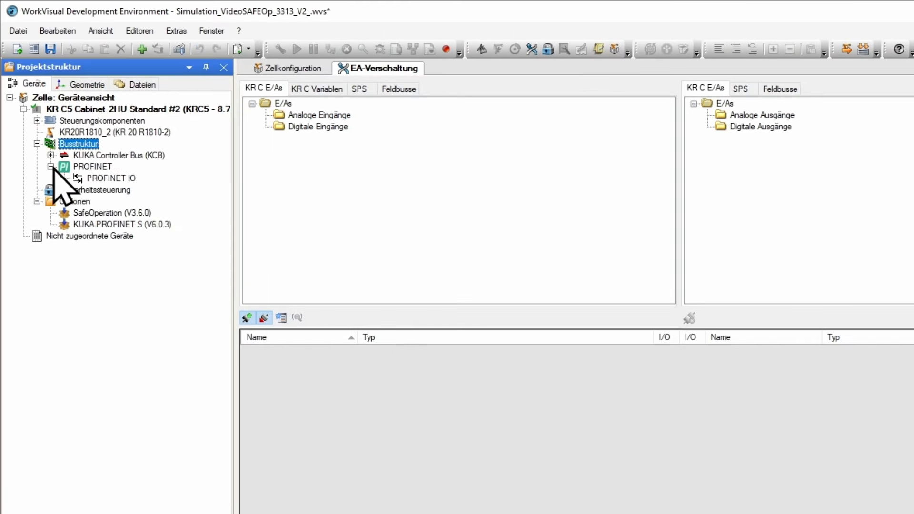
{"action": "left_click", "coordinate": [92, 167]}
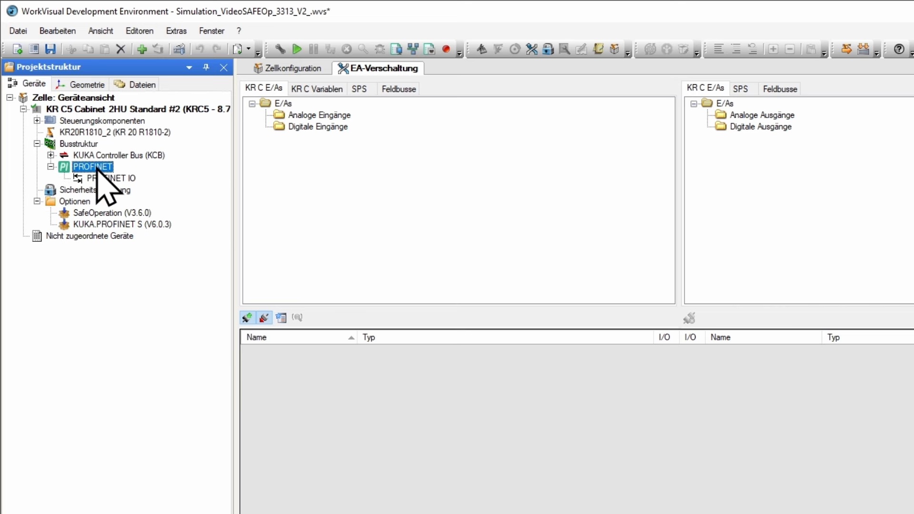
- Tick 'PROFINET Device Stack aktivieren' in the PROFINET communication settings and confirm
{"action": "double_click", "coordinate": [92, 167]}
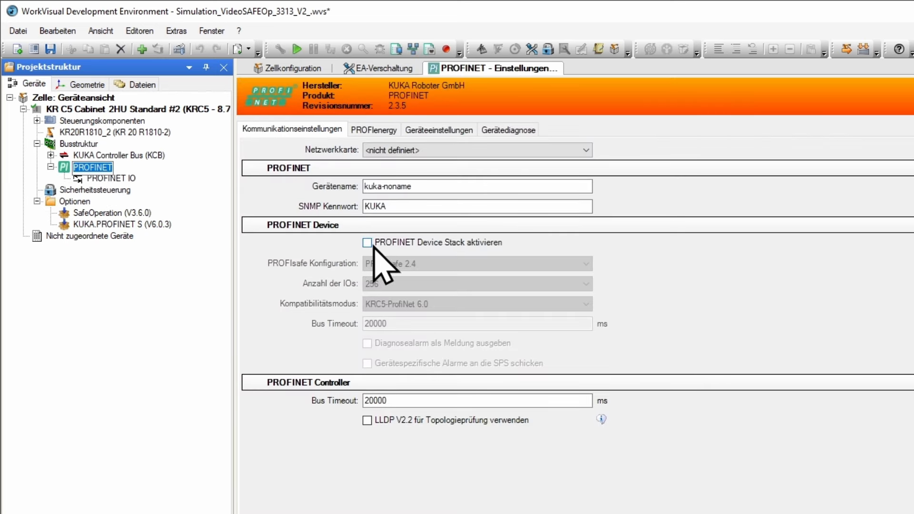
{"action": "left_click", "coordinate": [367, 242]}
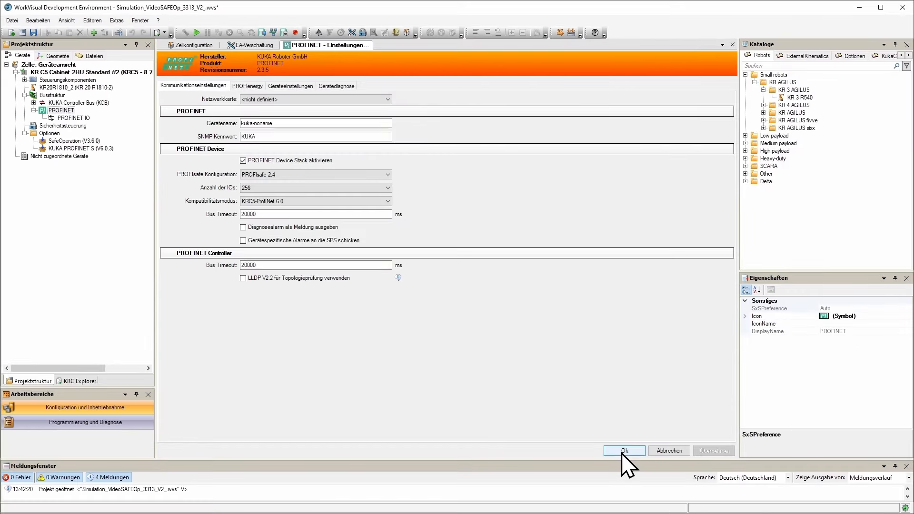
{"action": "left_click", "coordinate": [623, 451]}
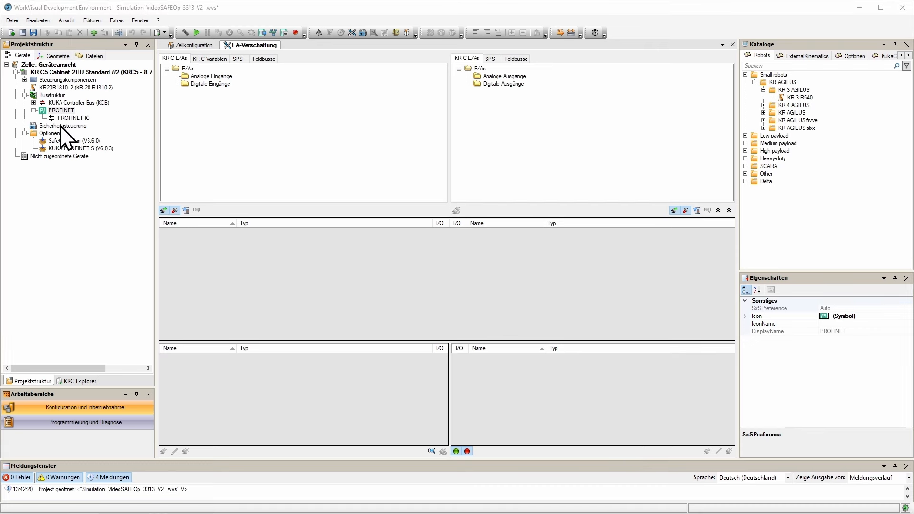
- Reset the KR C5 cabinet as active controller, saving the project first
{"action": "left_click", "coordinate": [76, 72]}
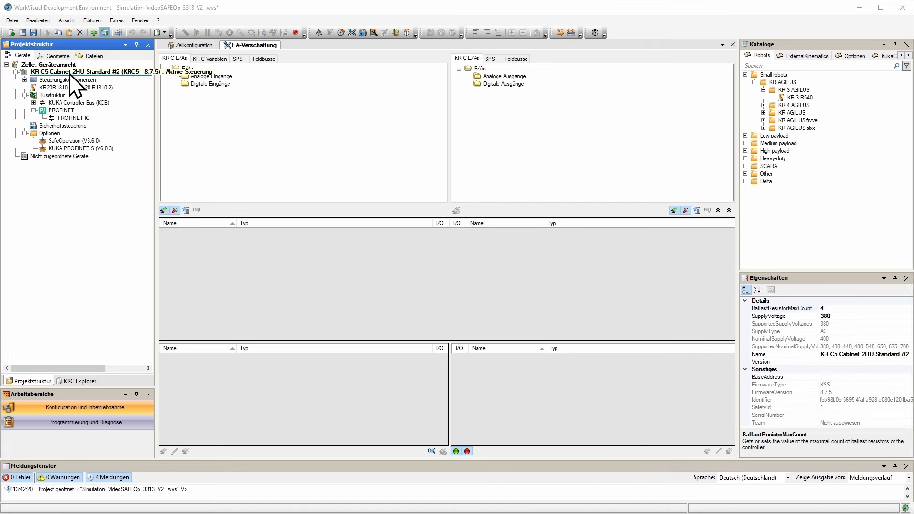
{"action": "right_click", "coordinate": [70, 71]}
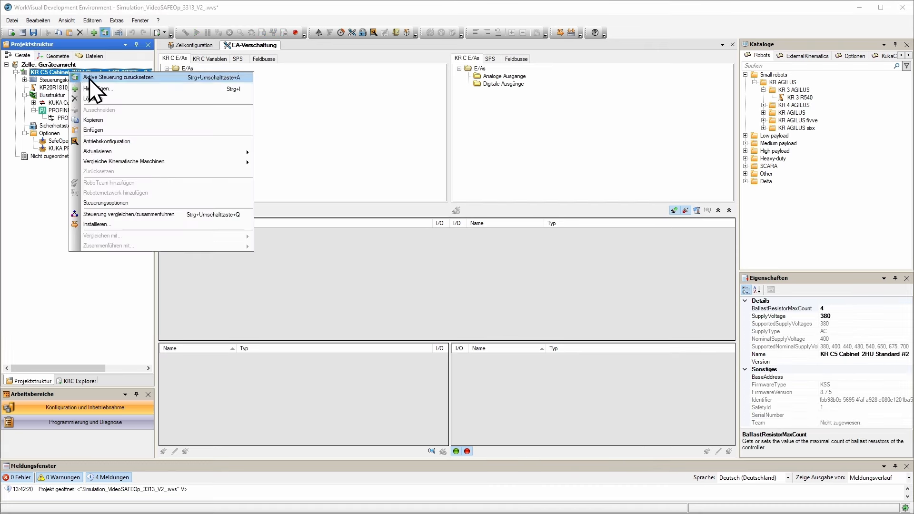
{"action": "left_click", "coordinate": [118, 77]}
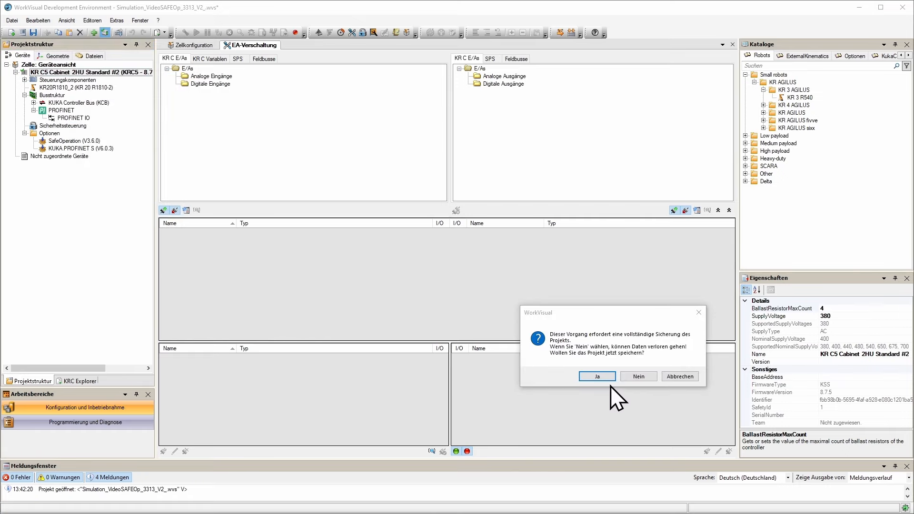
{"action": "left_click", "coordinate": [595, 376]}
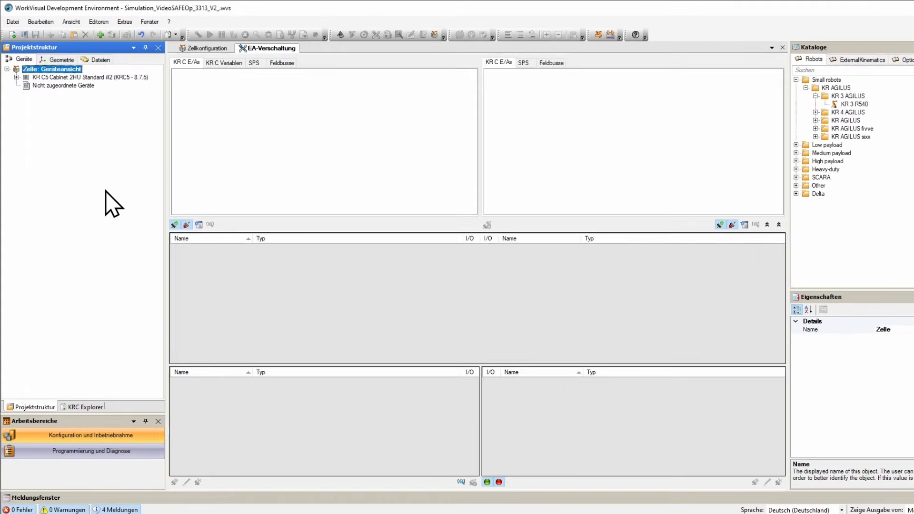
{"action": "left_click", "coordinate": [13, 22]}
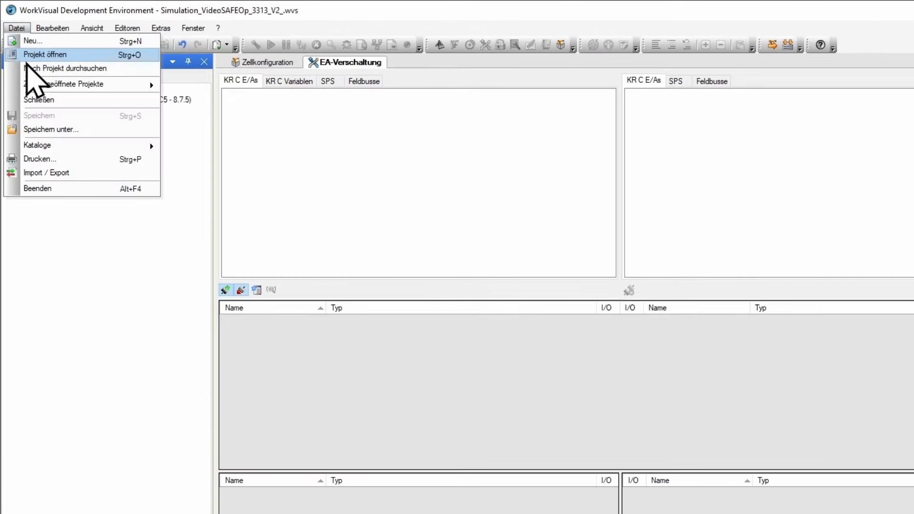
- Start the Teilprojekt export wizard for the KR C5 cabinet and deselect all elements
{"action": "left_click", "coordinate": [46, 172]}
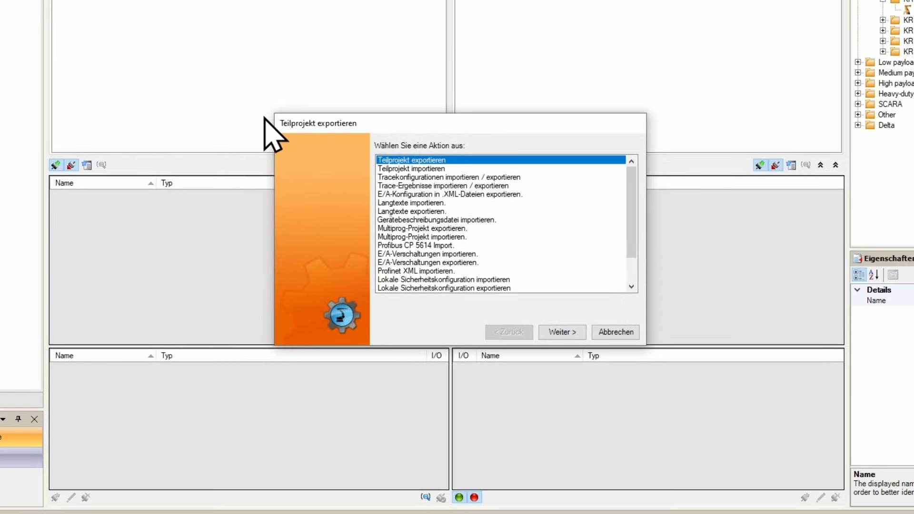
{"action": "mouse_move", "coordinate": [420, 192]}
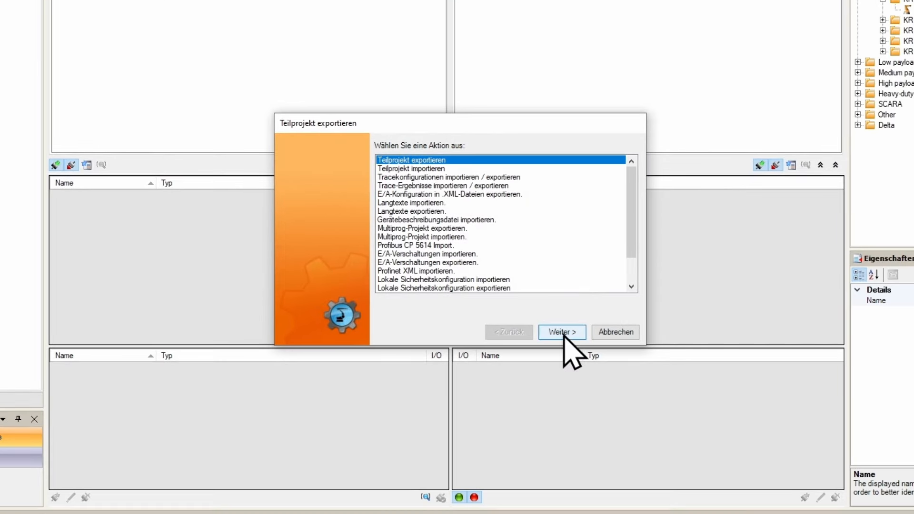
{"action": "left_click", "coordinate": [560, 332]}
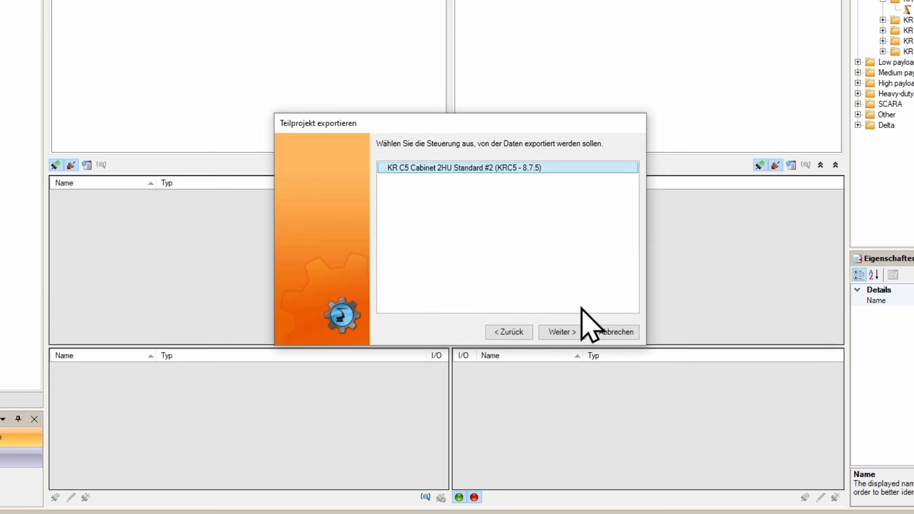
{"action": "left_click", "coordinate": [560, 333]}
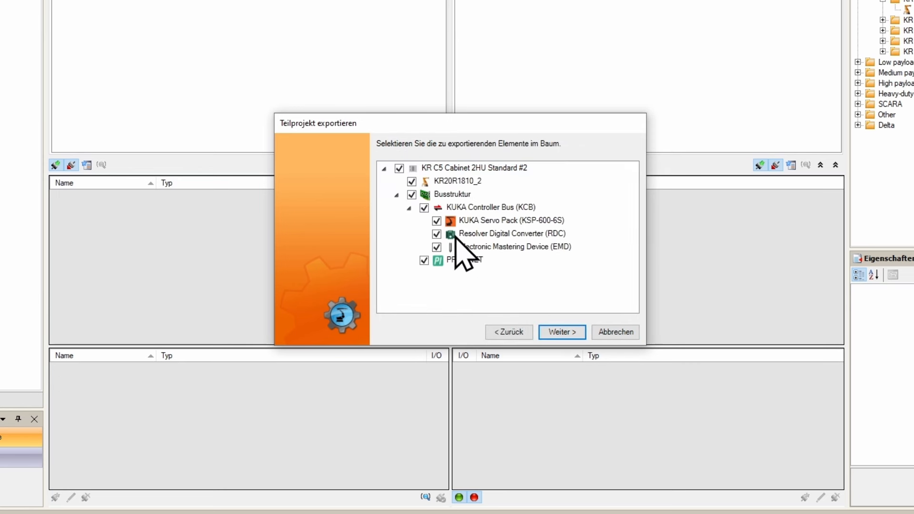
{"action": "left_click", "coordinate": [423, 260]}
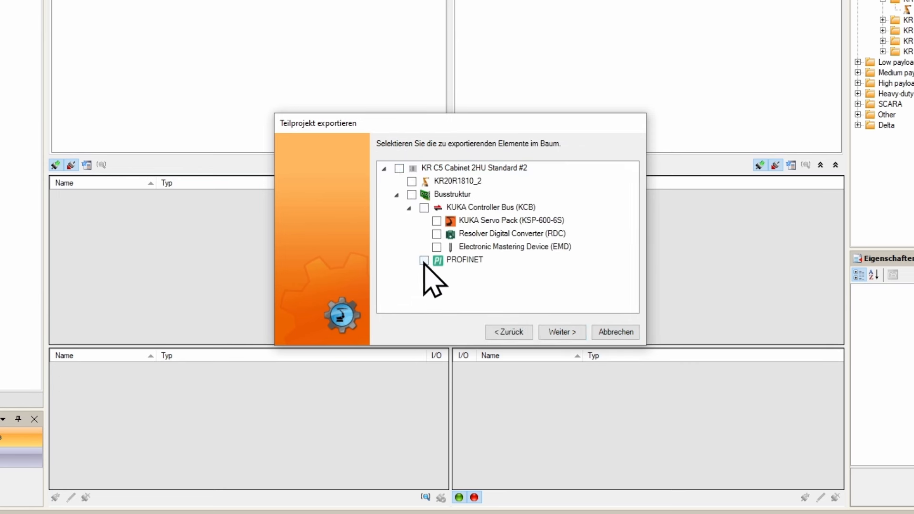
- Export only PROFINET as Simulation_VideoSAFEOp_3313_V2__part.wvps
{"action": "left_click", "coordinate": [424, 260]}
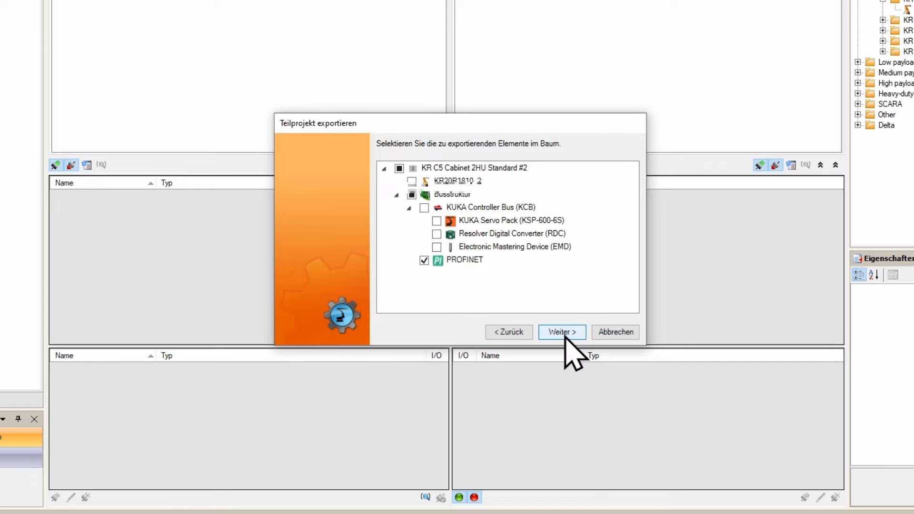
{"action": "left_click", "coordinate": [560, 331]}
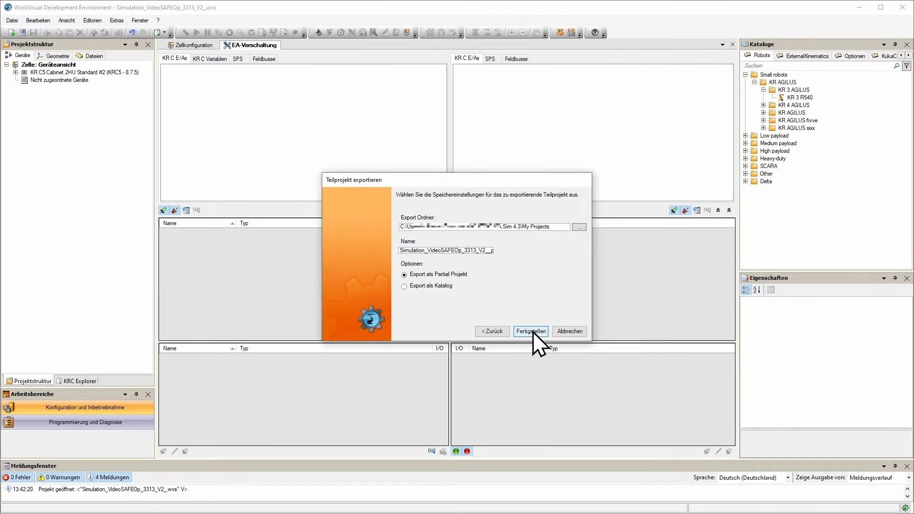
{"action": "left_click", "coordinate": [529, 331]}
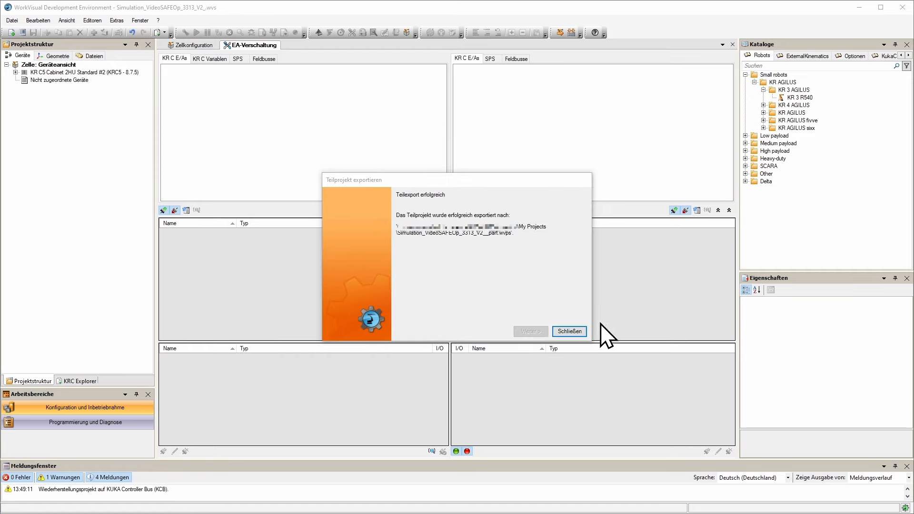
{"action": "left_click", "coordinate": [568, 331]}
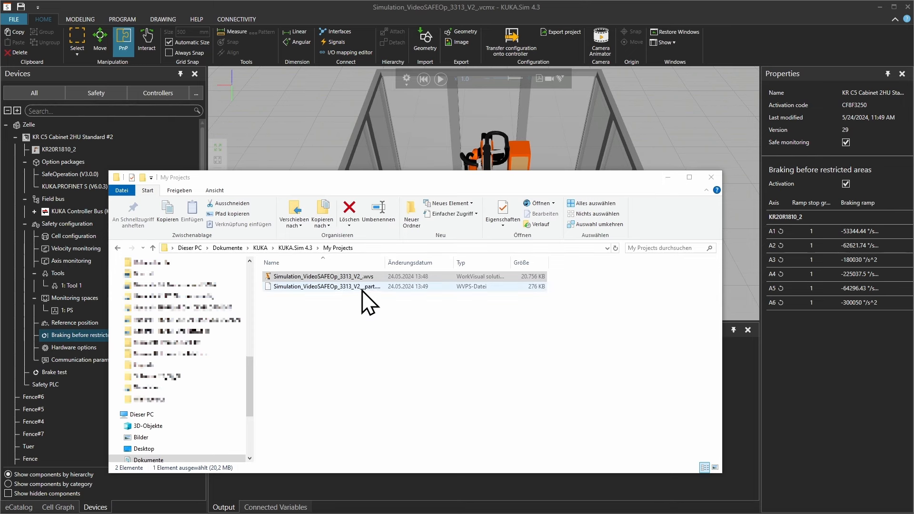
- Select the exported Simulation_VideoSAFEOp_3313_V2__part.wvps file in My Projects
{"action": "left_click", "coordinate": [324, 286]}
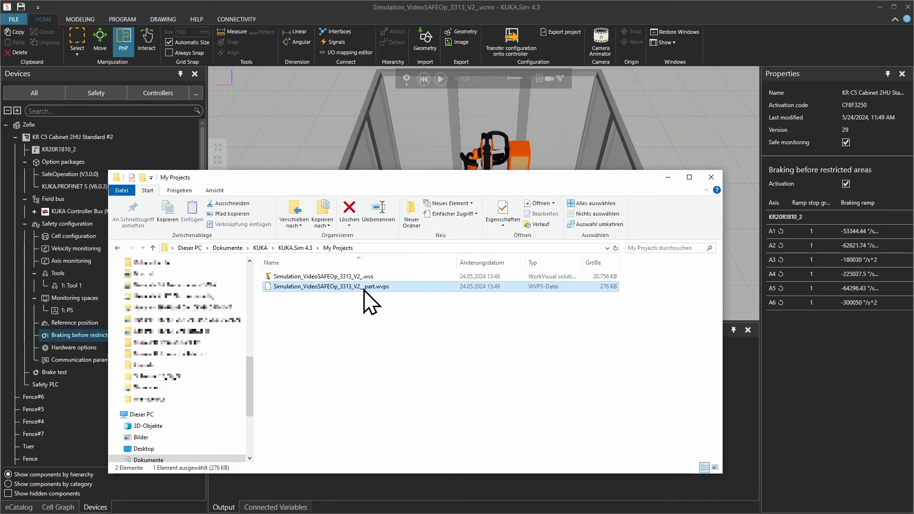
{"action": "mouse_move", "coordinate": [367, 297]}
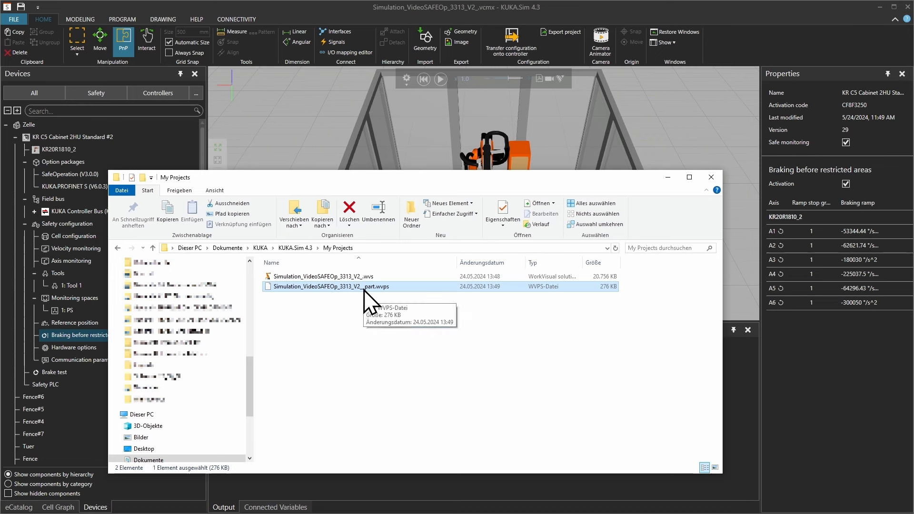
{"action": "mouse_move", "coordinate": [373, 301]}
{"action": "type", "text": "Profine"}
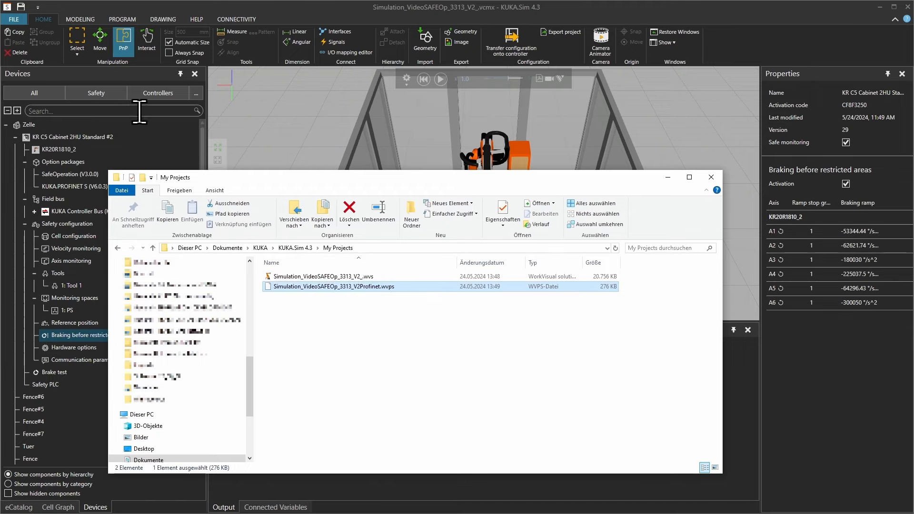
{"action": "mouse_move", "coordinate": [243, 24]}
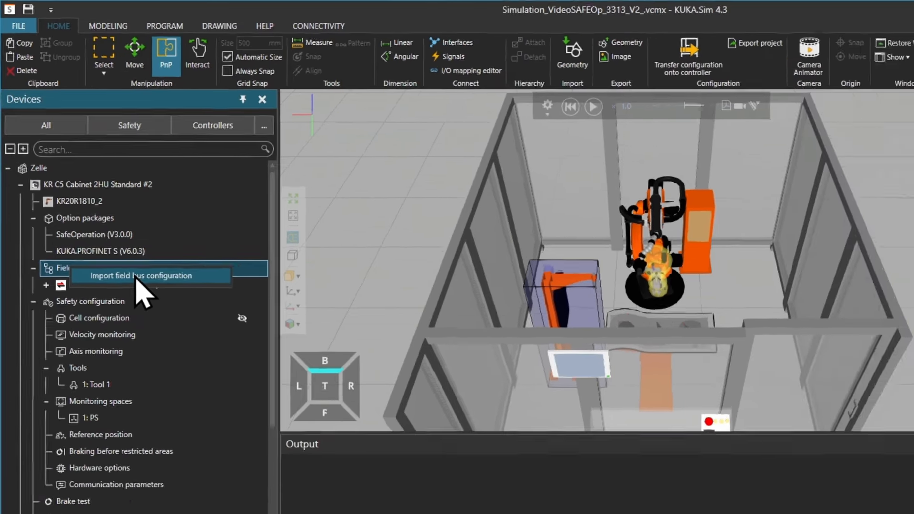
- Import the PROFINET field bus configuration, replacing the current one, and expand Field bus
{"action": "left_click", "coordinate": [140, 275]}
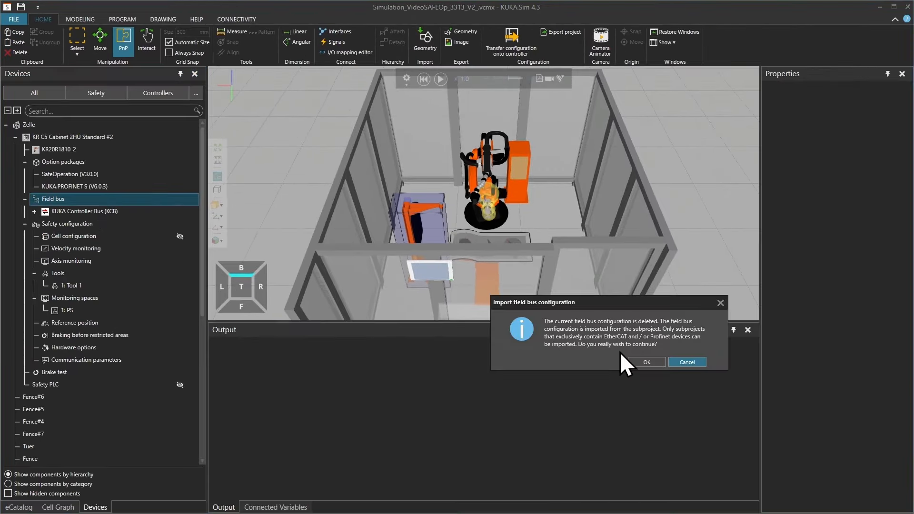
{"action": "left_click", "coordinate": [645, 362]}
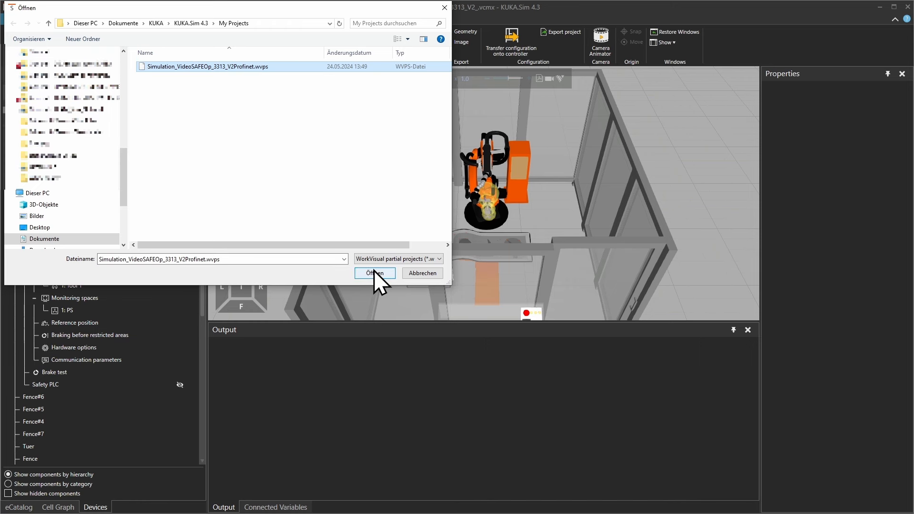
{"action": "left_click", "coordinate": [374, 272]}
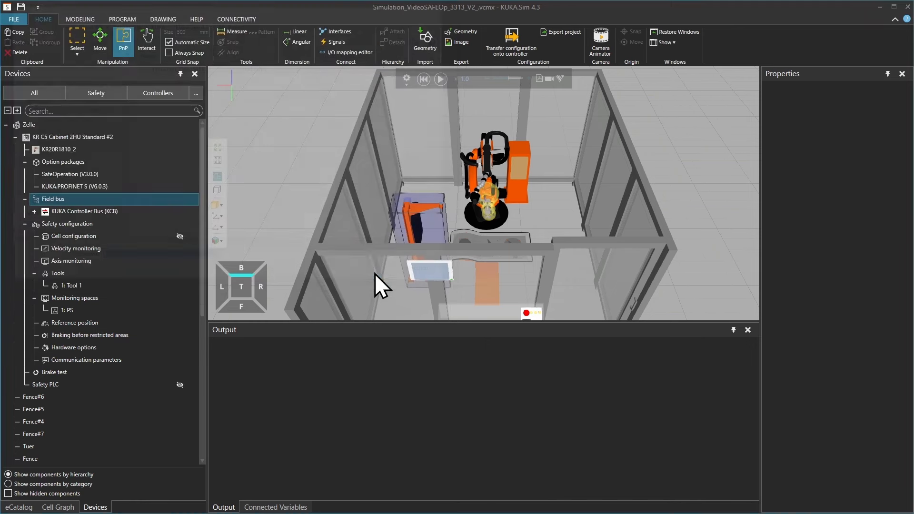
{"action": "left_click", "coordinate": [33, 211]}
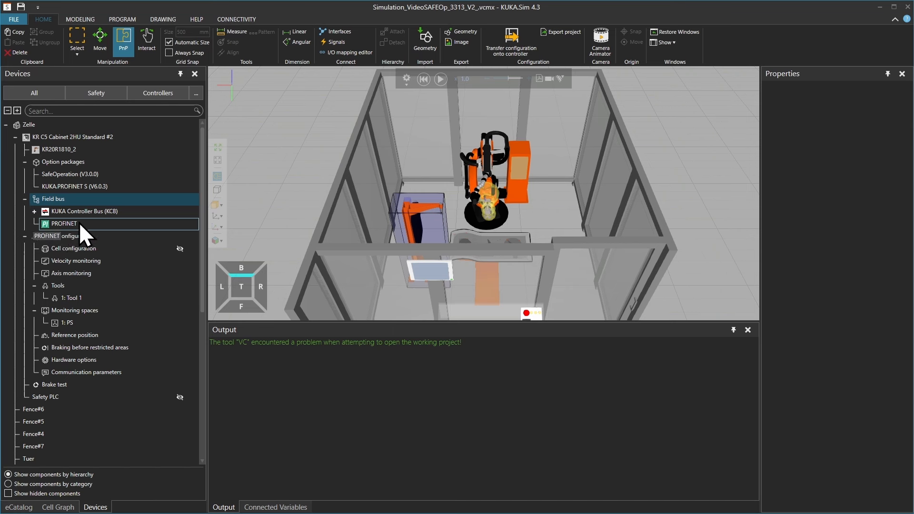
{"action": "mouse_move", "coordinate": [81, 239]}
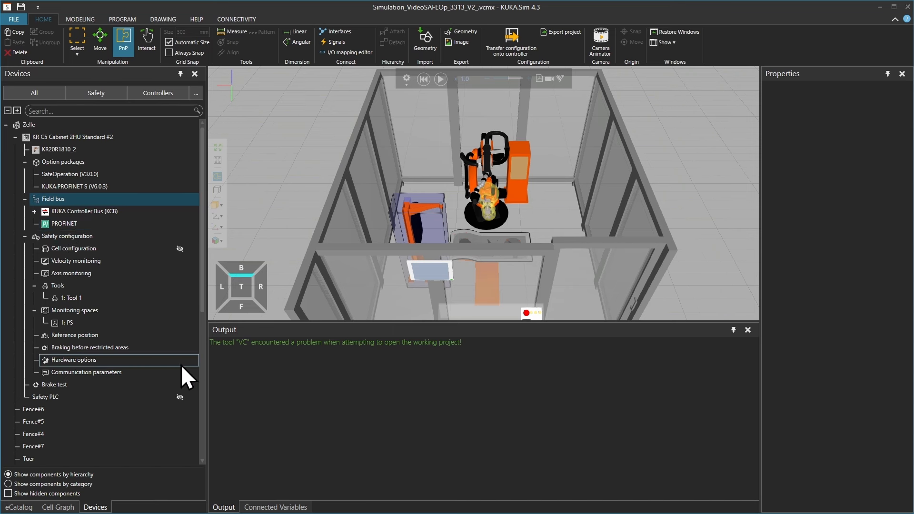
{"action": "mouse_move", "coordinate": [439, 268]}
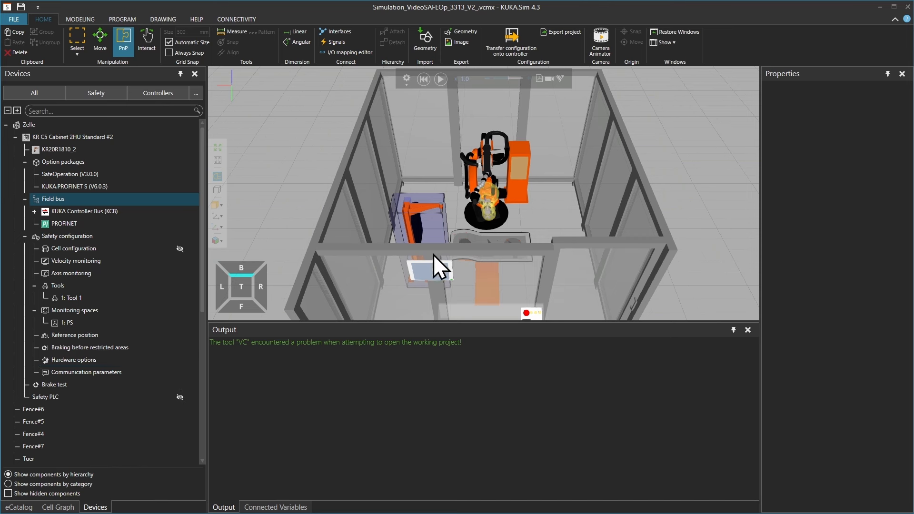
{"action": "mouse_move", "coordinate": [319, 306]}
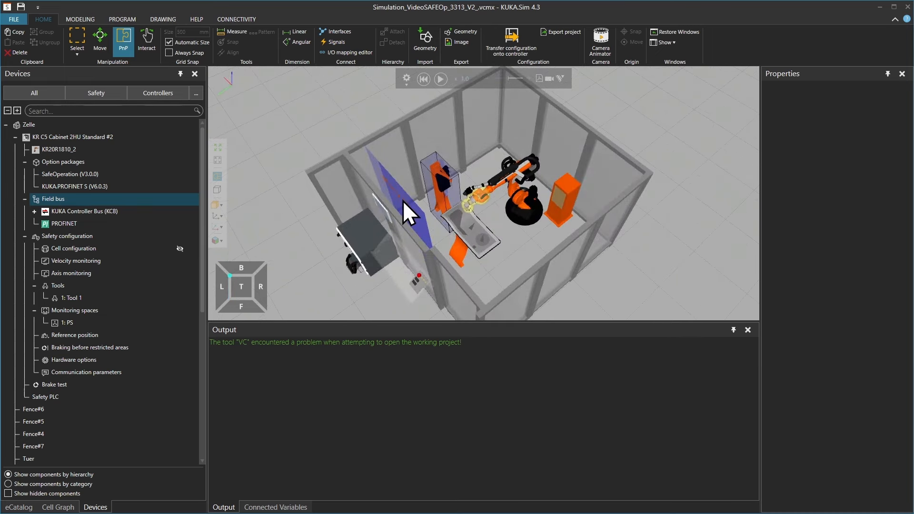
- Set the Safety PLC's PS monitoring space Activation to 'By input'
{"action": "left_click", "coordinate": [45, 397]}
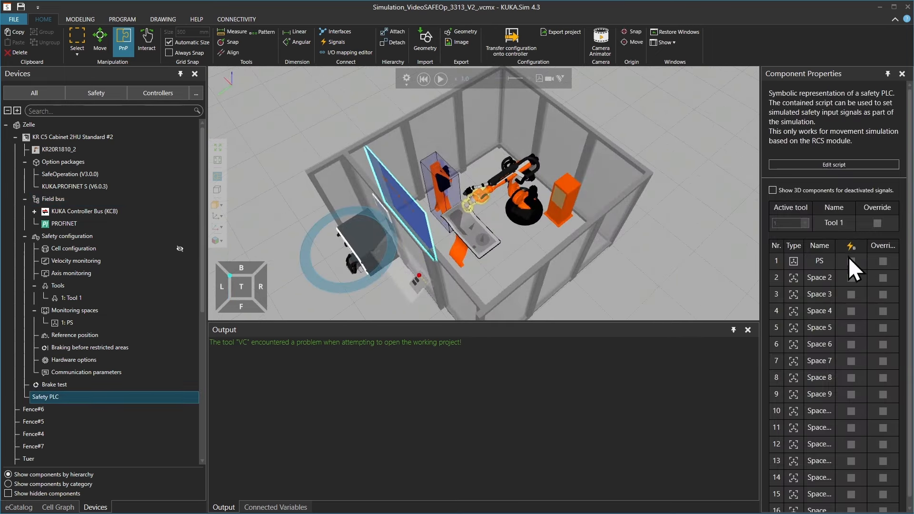
{"action": "mouse_move", "coordinate": [111, 327]}
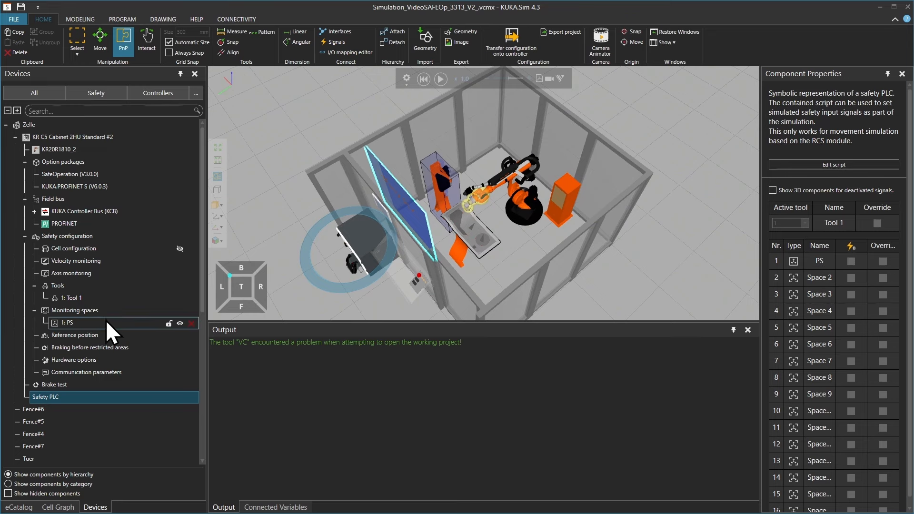
{"action": "left_click", "coordinate": [68, 322]}
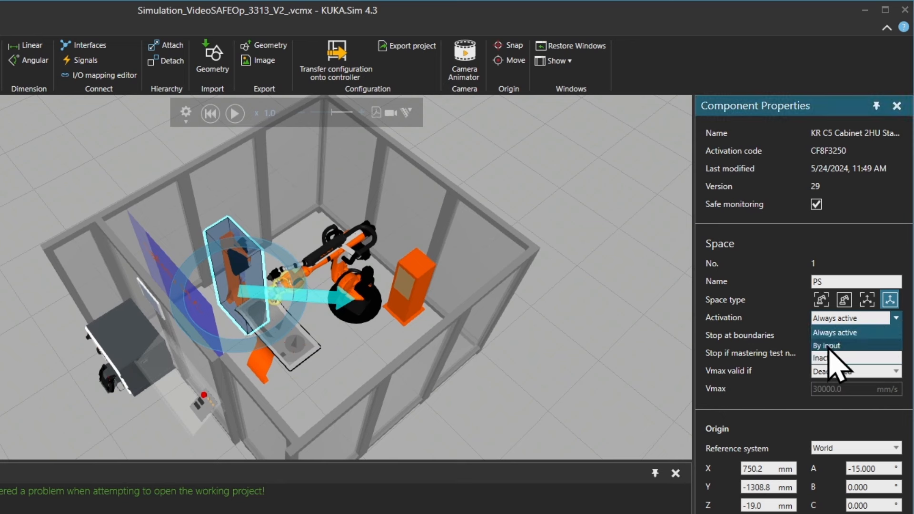
{"action": "left_click", "coordinate": [826, 345]}
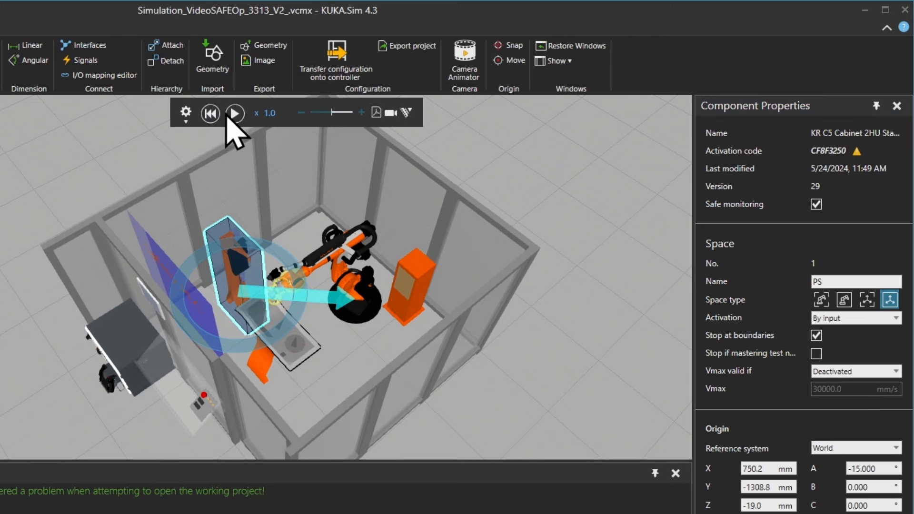
- Run the cell simulation briefly, then pause it
{"action": "left_click", "coordinate": [234, 114]}
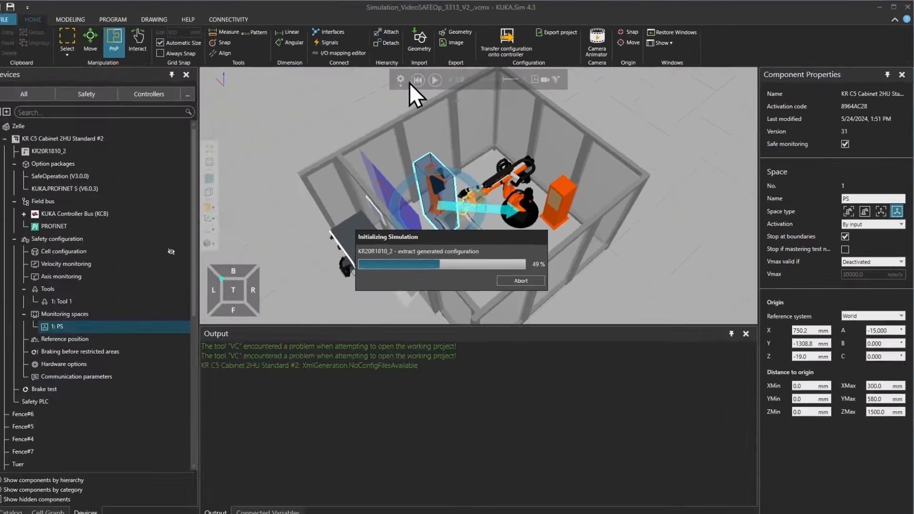
{"action": "left_click", "coordinate": [433, 80]}
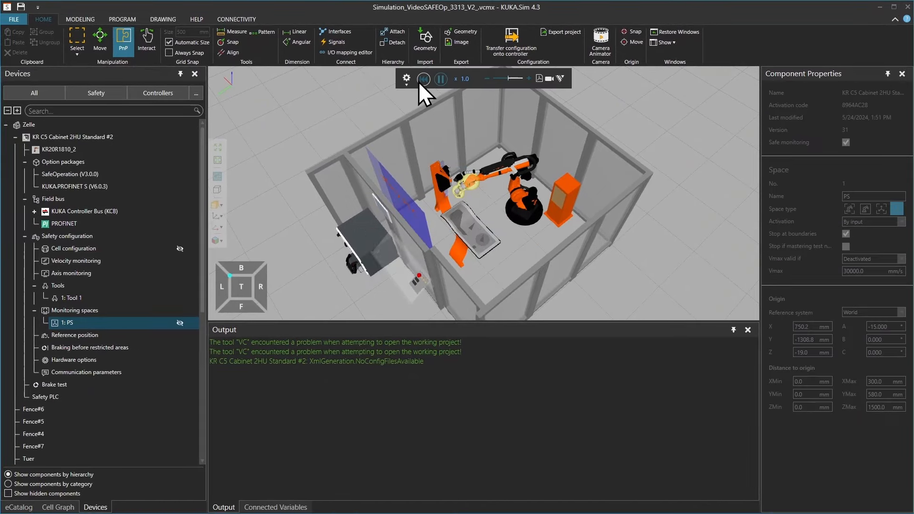
{"action": "left_click", "coordinate": [424, 78]}
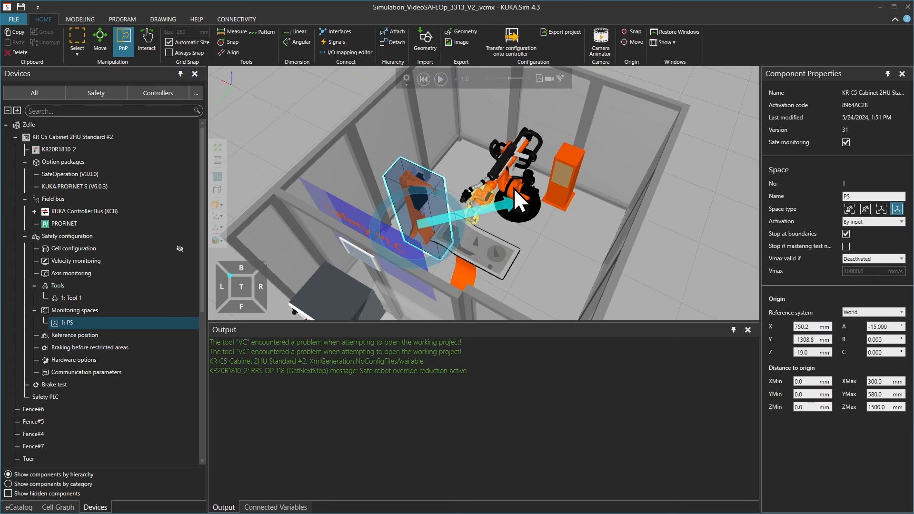
- Open the robot's Main program and its statement list to insert a LOOP
{"action": "left_click", "coordinate": [76, 148]}
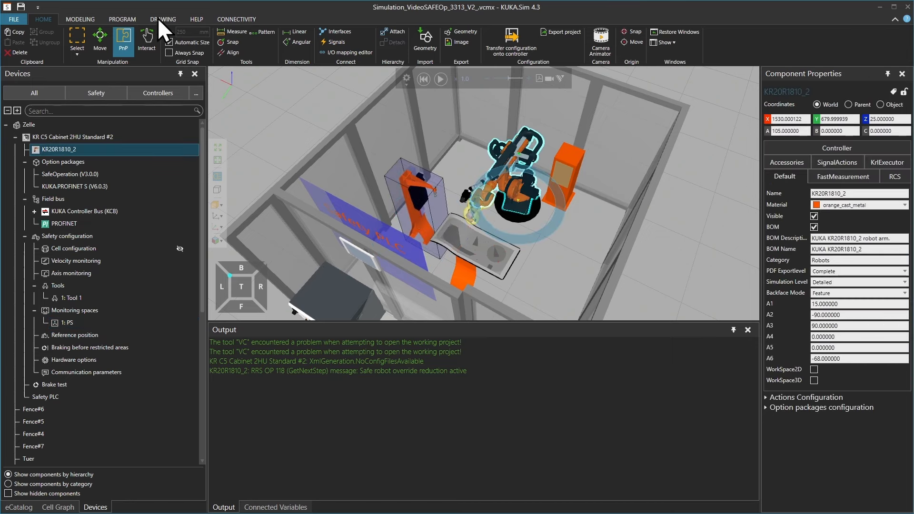
{"action": "left_click", "coordinate": [122, 18]}
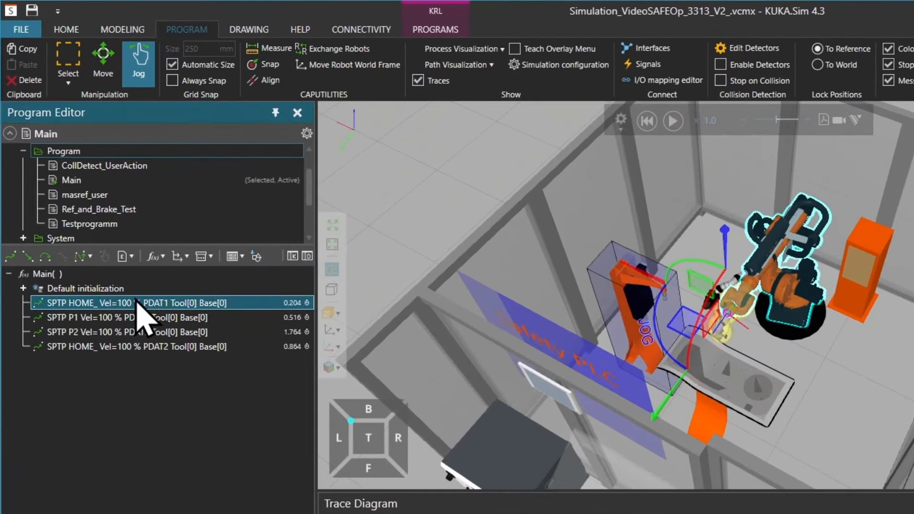
{"action": "left_click", "coordinate": [177, 256]}
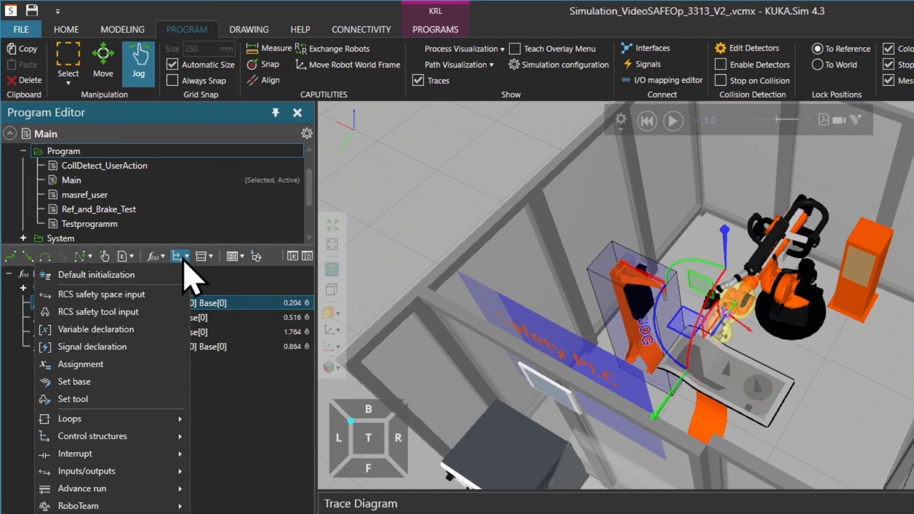
{"action": "mouse_move", "coordinate": [70, 418]}
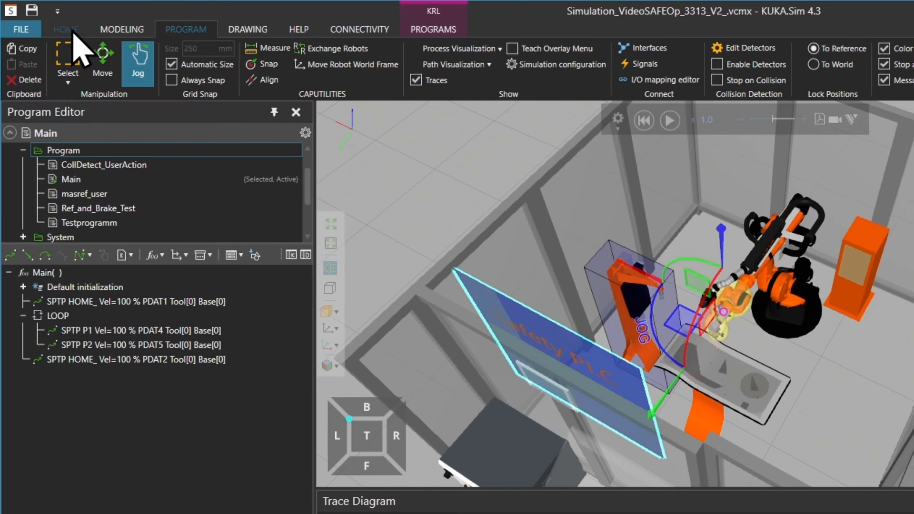
- Back in the device tree, run the simulation and switch on the PS input signal
{"action": "left_click", "coordinate": [65, 28]}
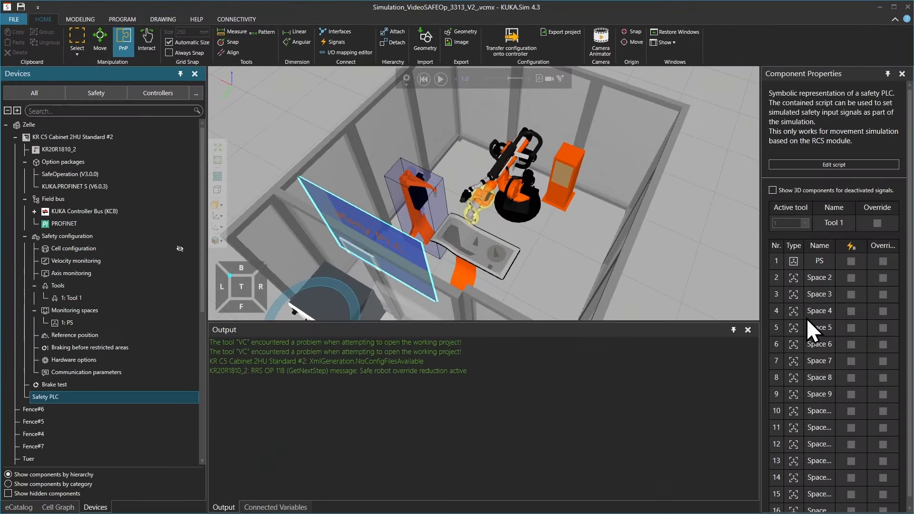
{"action": "mouse_move", "coordinate": [865, 308]}
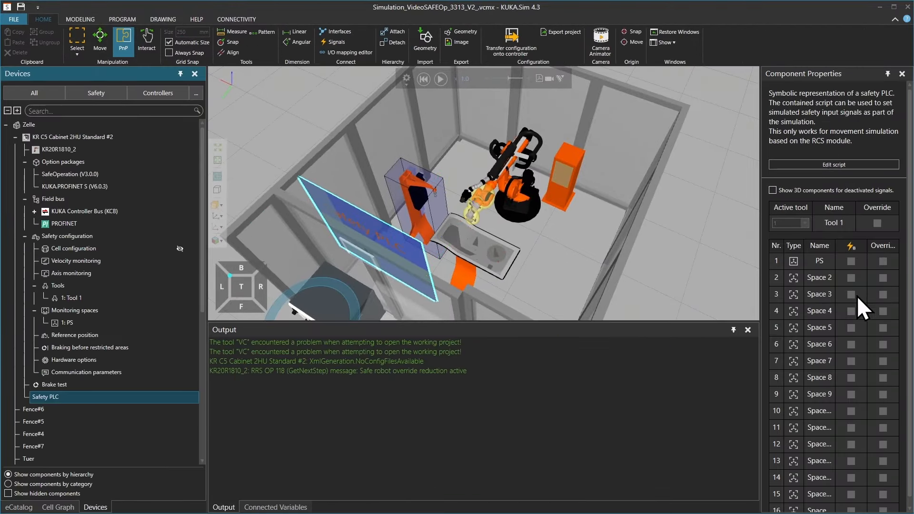
{"action": "mouse_move", "coordinate": [441, 78]}
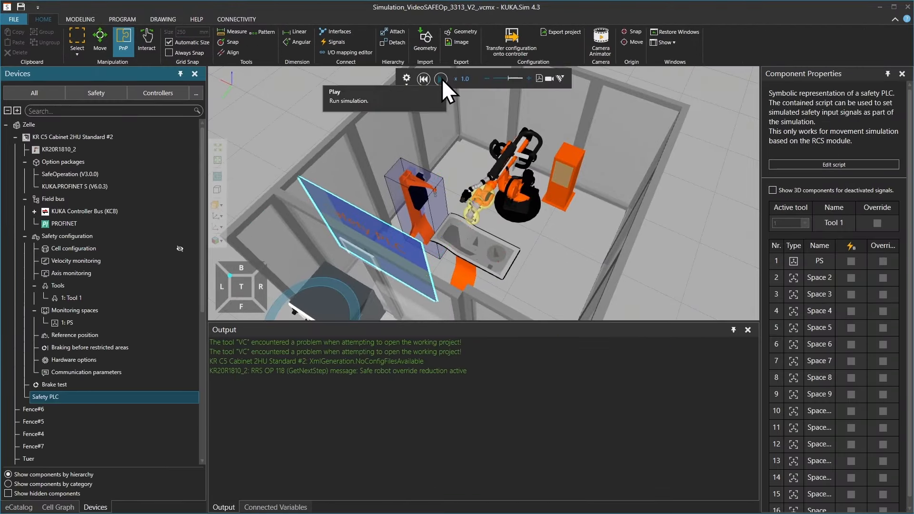
{"action": "left_click", "coordinate": [441, 79]}
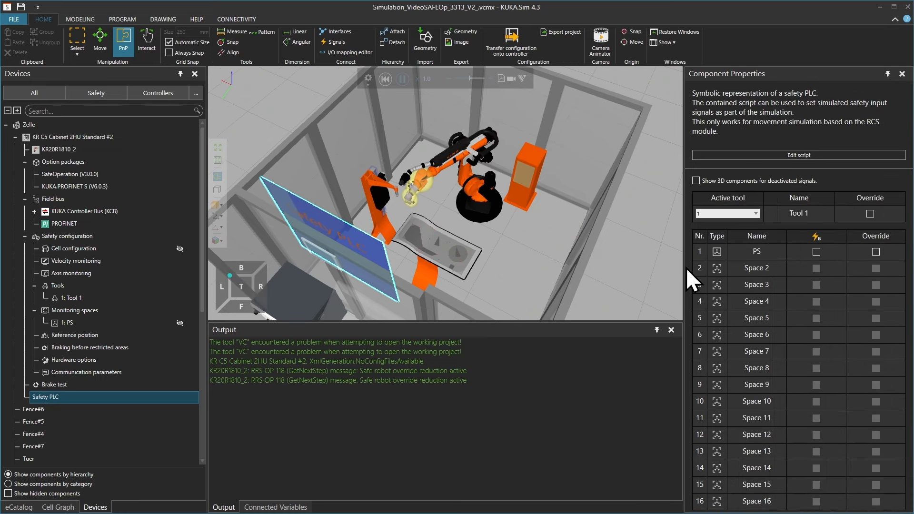
{"action": "left_click", "coordinate": [815, 252]}
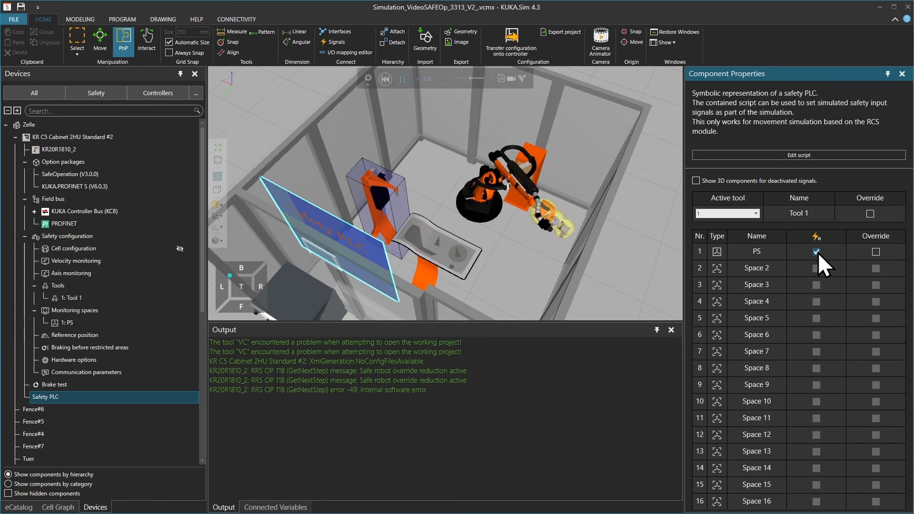
{"action": "left_click", "coordinate": [815, 252]}
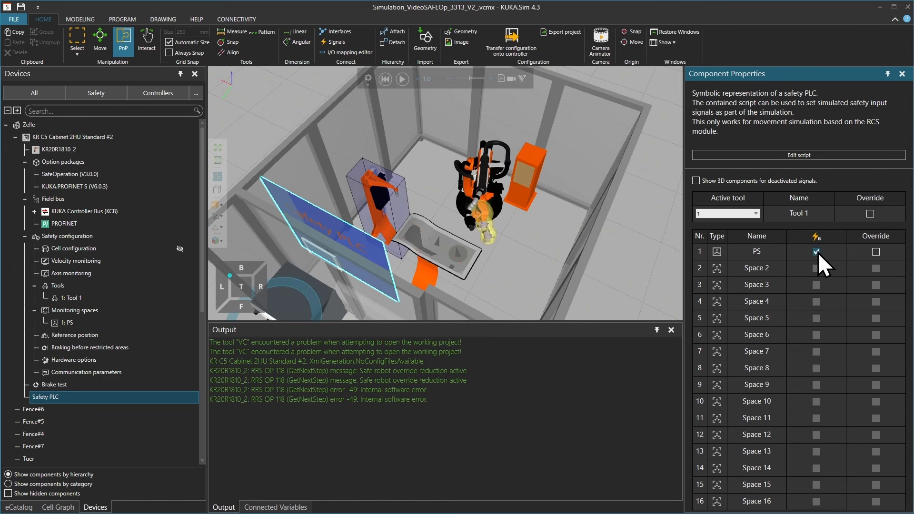
- Switch the PS signal off, restart the simulation, and toggle PS back on
{"action": "left_click", "coordinate": [816, 252]}
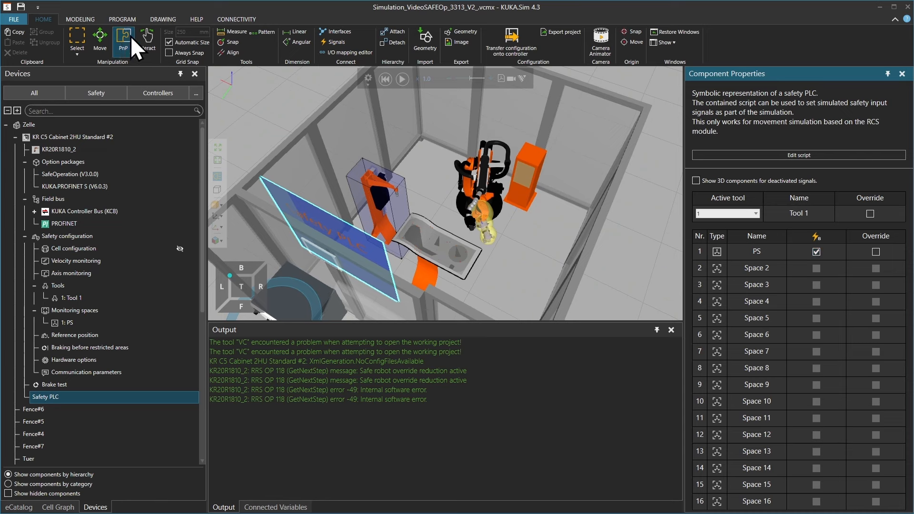
{"action": "mouse_move", "coordinate": [386, 79]}
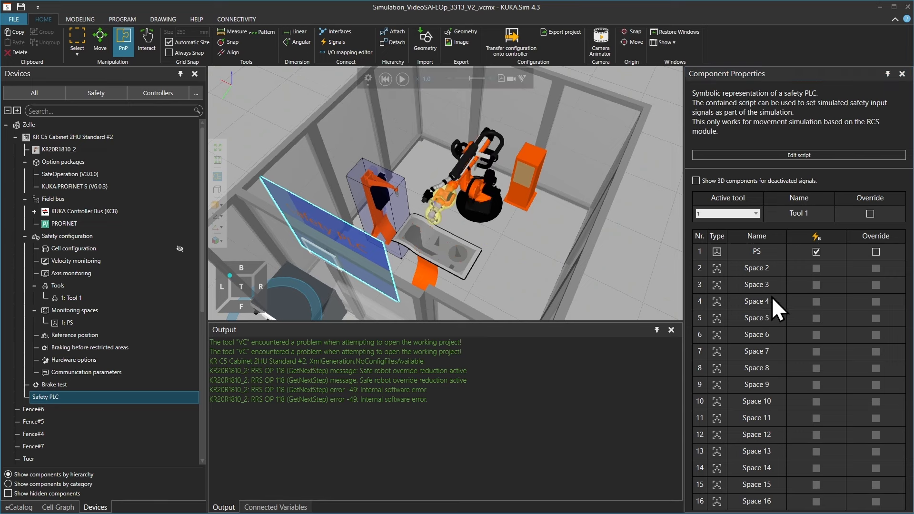
{"action": "left_click", "coordinate": [815, 251]}
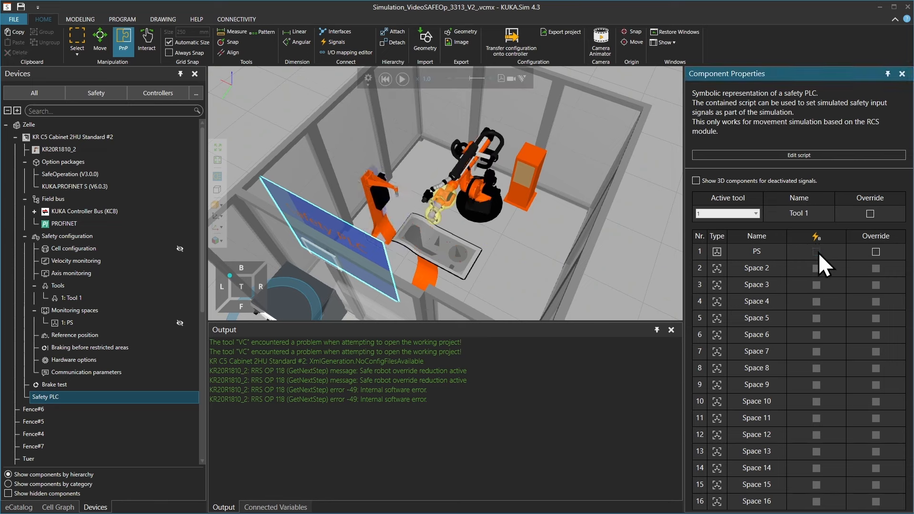
{"action": "left_click", "coordinate": [402, 78]}
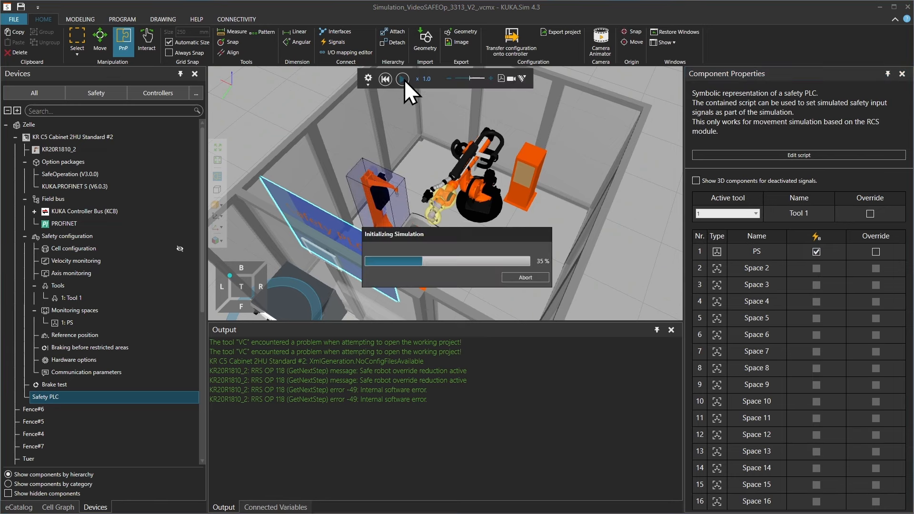
{"action": "left_click", "coordinate": [401, 79]}
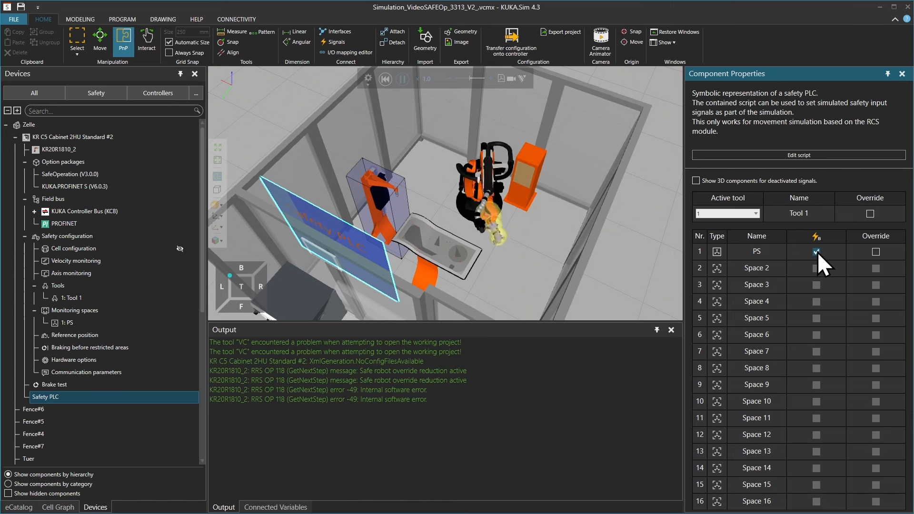
{"action": "left_click", "coordinate": [816, 252]}
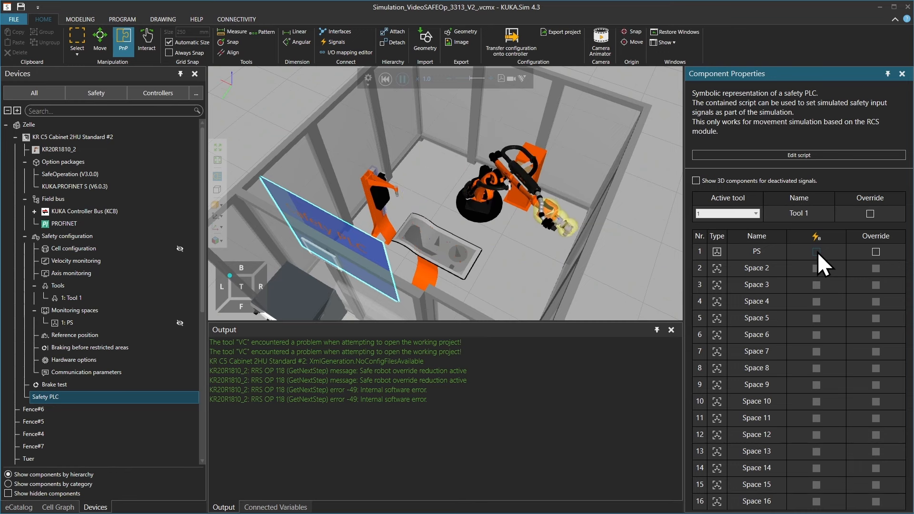
{"action": "left_click", "coordinate": [815, 252]}
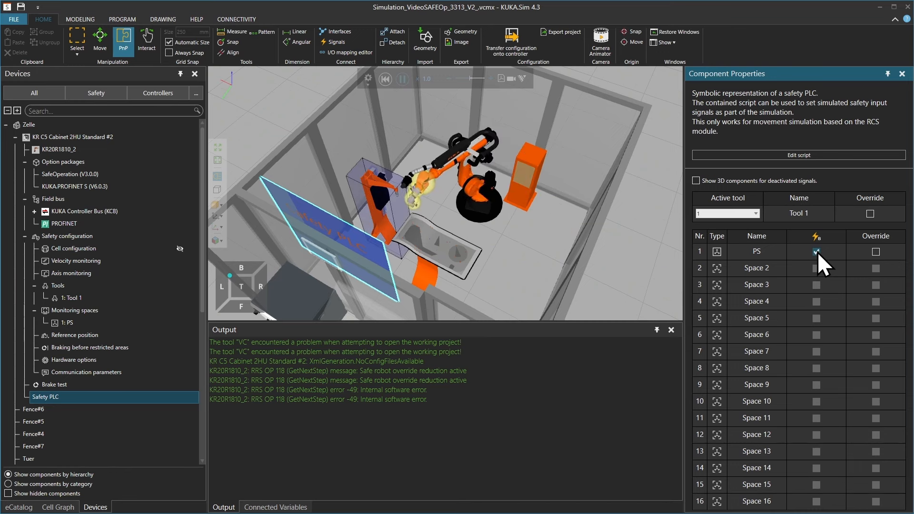
{"action": "left_click", "coordinate": [815, 251]}
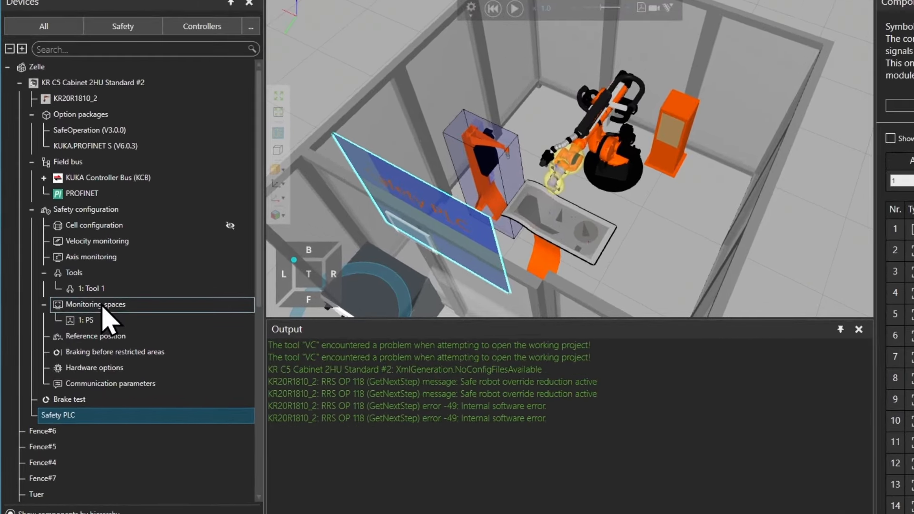
- Add monitoring space Space 2 near the robot and size it 200×200×2000 mm
{"action": "left_click", "coordinate": [96, 304]}
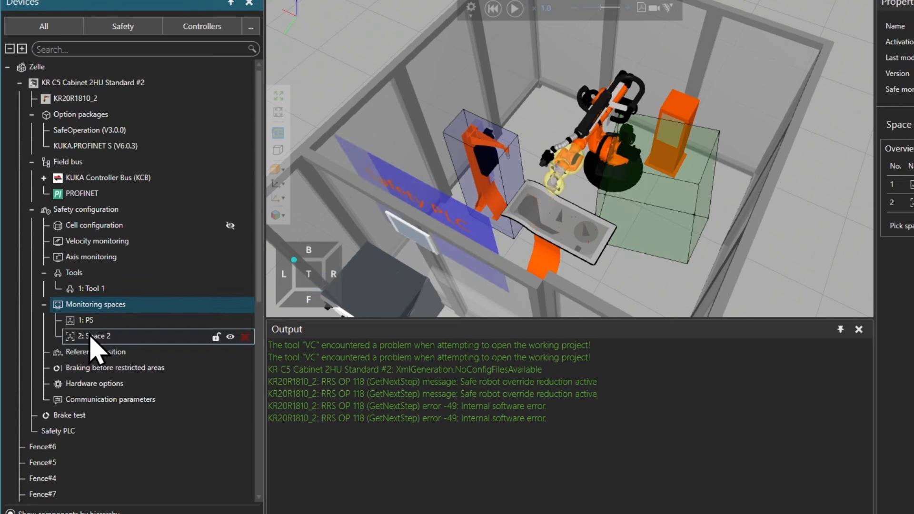
{"action": "left_click", "coordinate": [93, 336]}
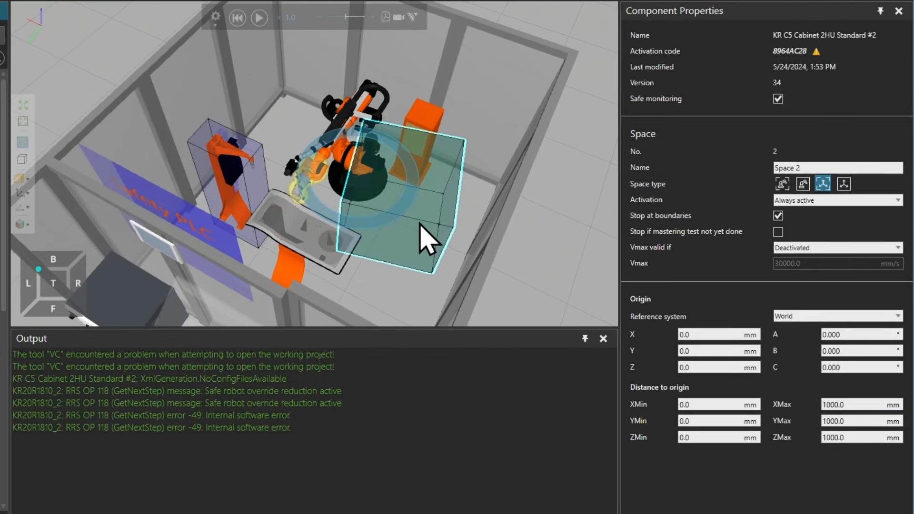
{"action": "left_click_drag", "start_coordinate": [429, 242], "coordinate": [376, 222]}
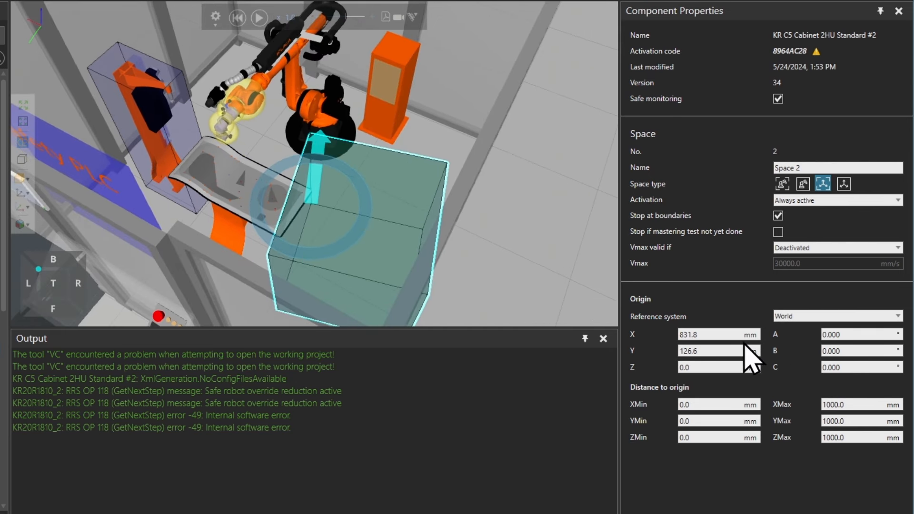
{"action": "left_click", "coordinate": [859, 404]}
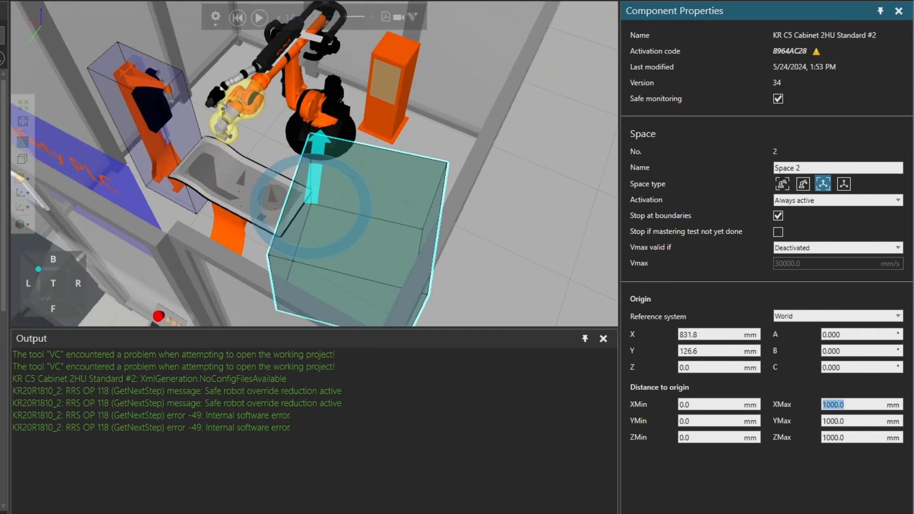
{"action": "type", "text": "20"}
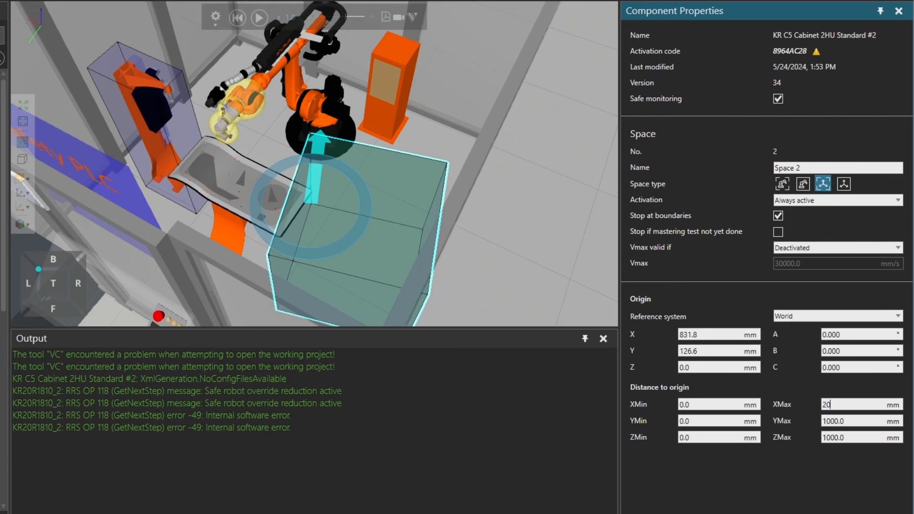
{"action": "type", "text": "200.0"}
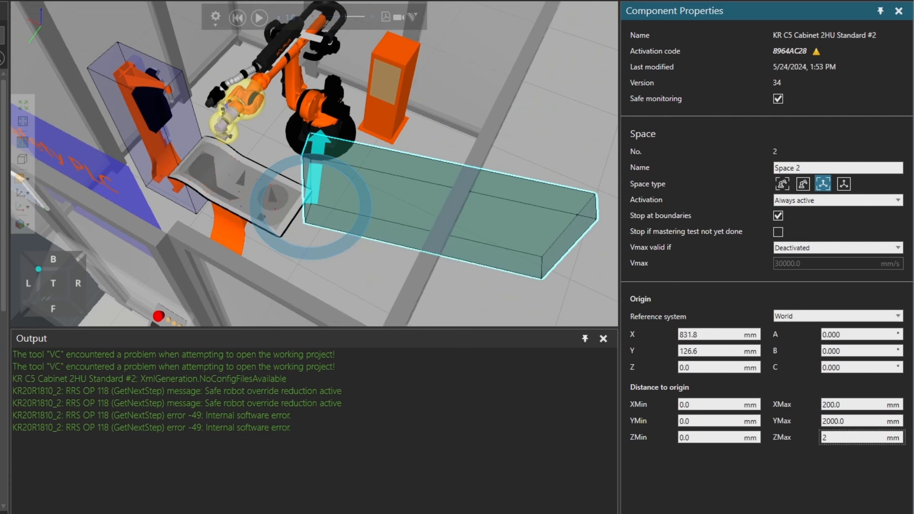
{"action": "type", "text": "2000.0"}
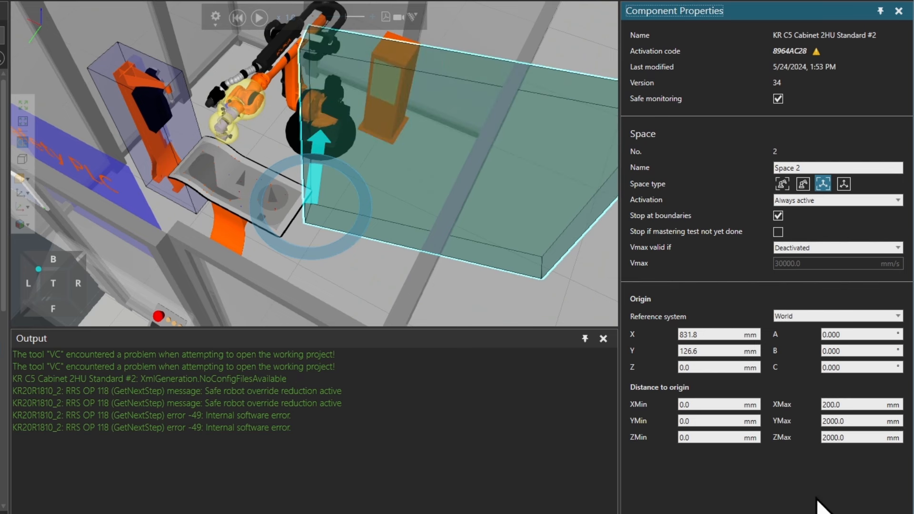
{"action": "left_click", "coordinate": [840, 420]}
{"action": "type", "text": "200"}
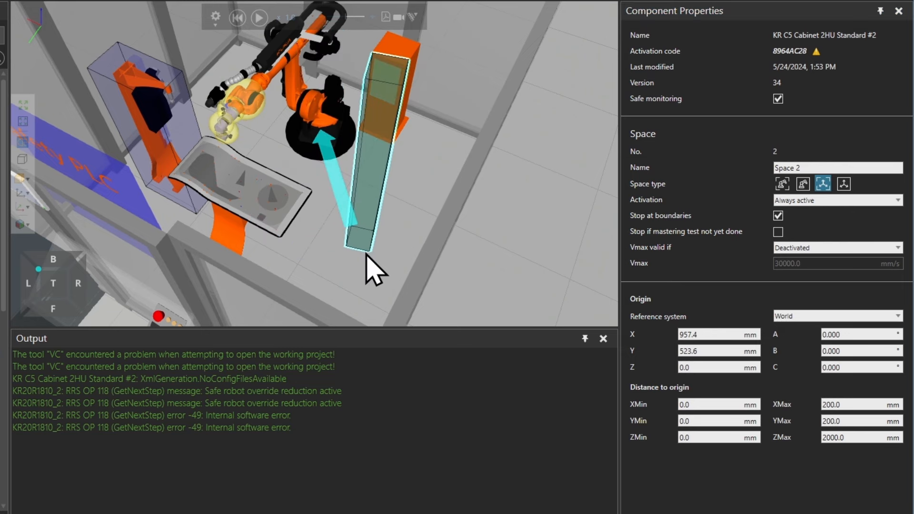
- Place Space 2 beside the orange column, activate it by input, and change its space type
{"action": "left_click_drag", "start_coordinate": [374, 270], "coordinate": [345, 254]}
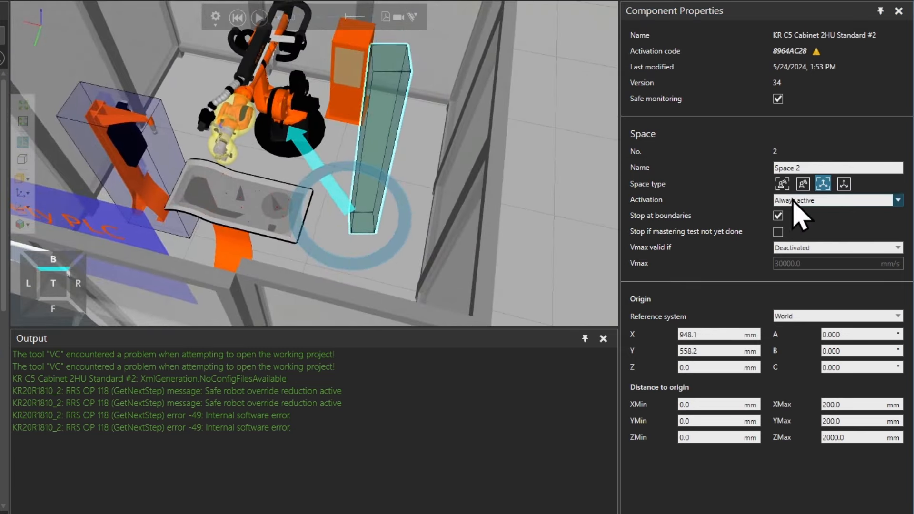
{"action": "left_click", "coordinate": [836, 199]}
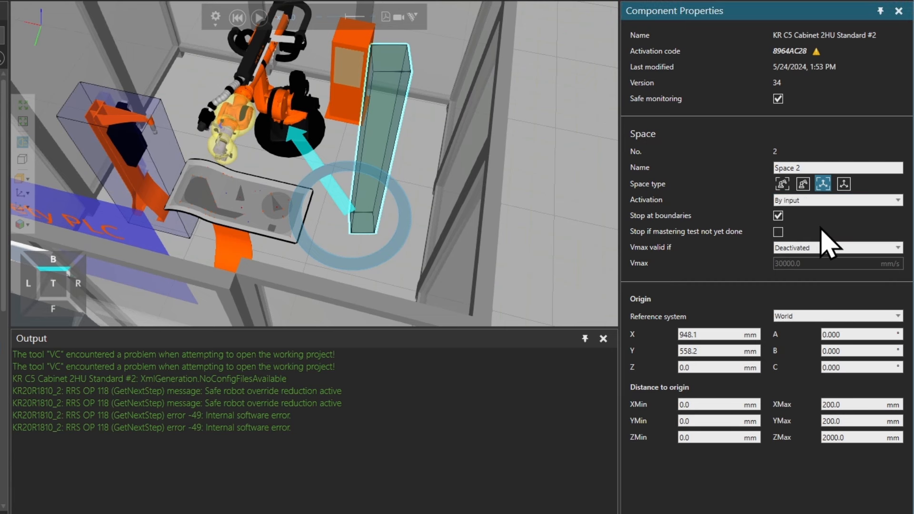
{"action": "left_click", "coordinate": [843, 183]}
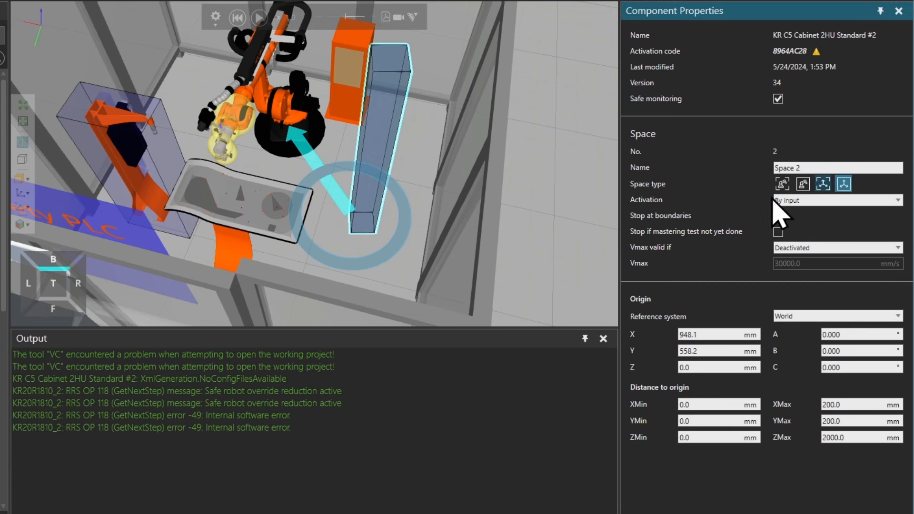
{"action": "left_click", "coordinate": [779, 216]}
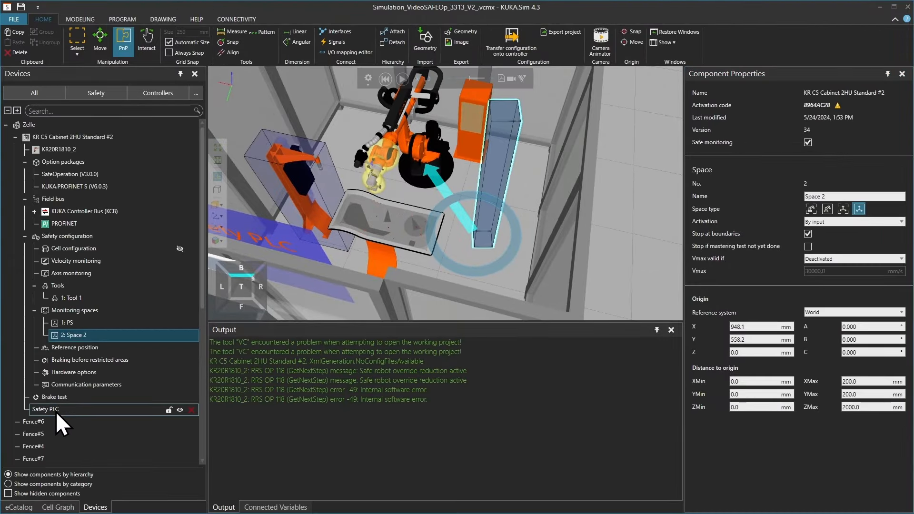
- Run the simulation with the PS and Space 2 safety signals switched on
{"action": "left_click", "coordinate": [44, 408]}
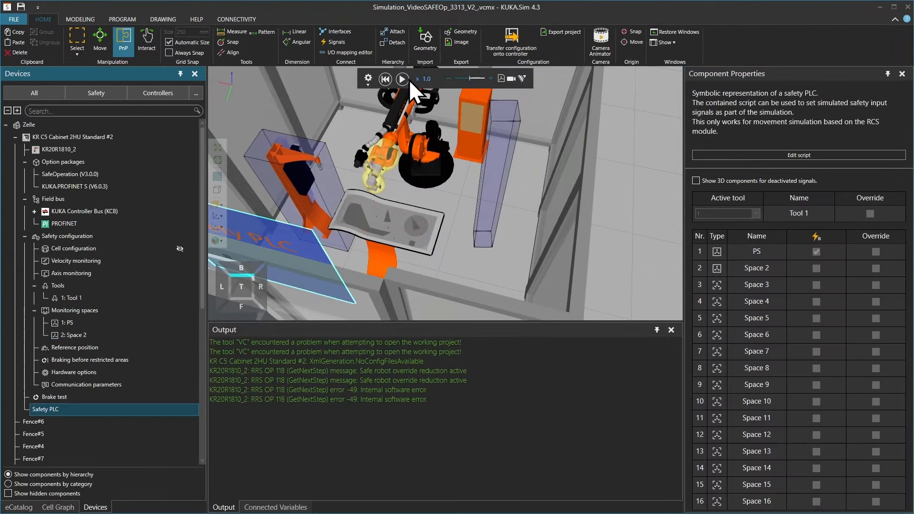
{"action": "left_click", "coordinate": [402, 79]}
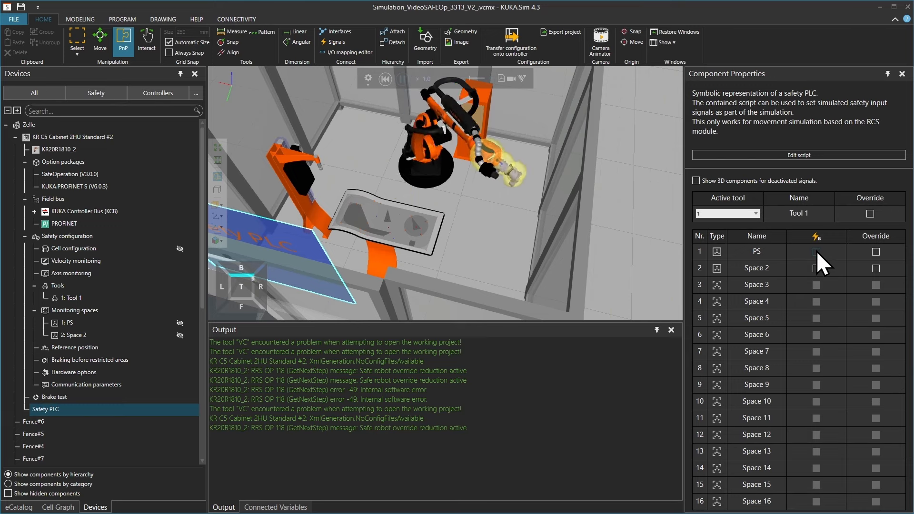
{"action": "left_click", "coordinate": [816, 252]}
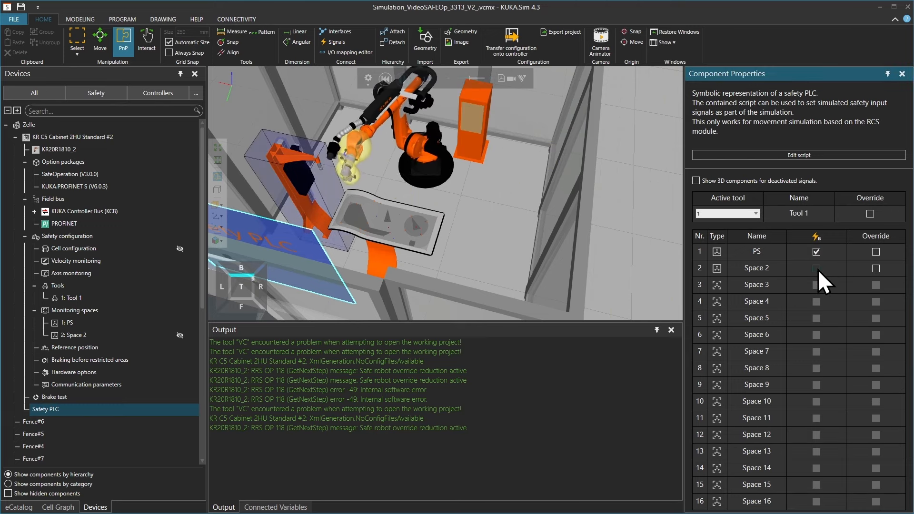
{"action": "left_click", "coordinate": [815, 268]}
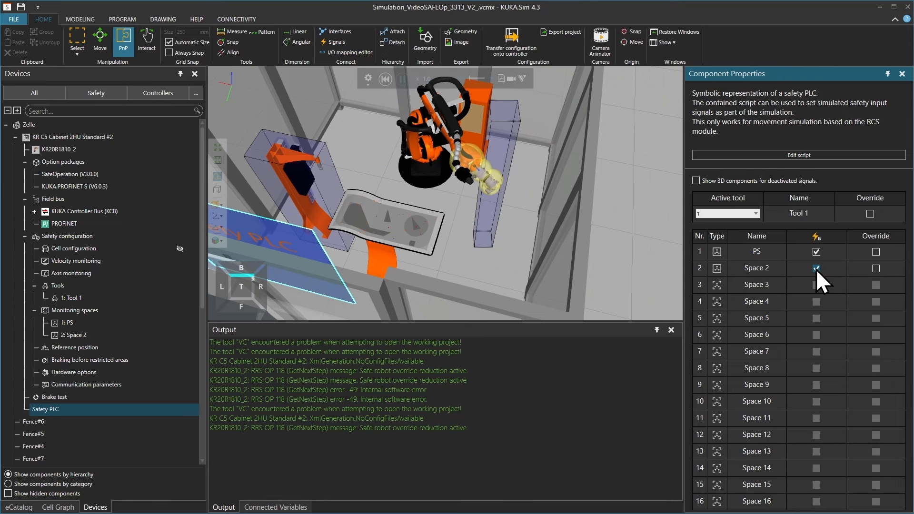
{"action": "left_click", "coordinate": [815, 268]}
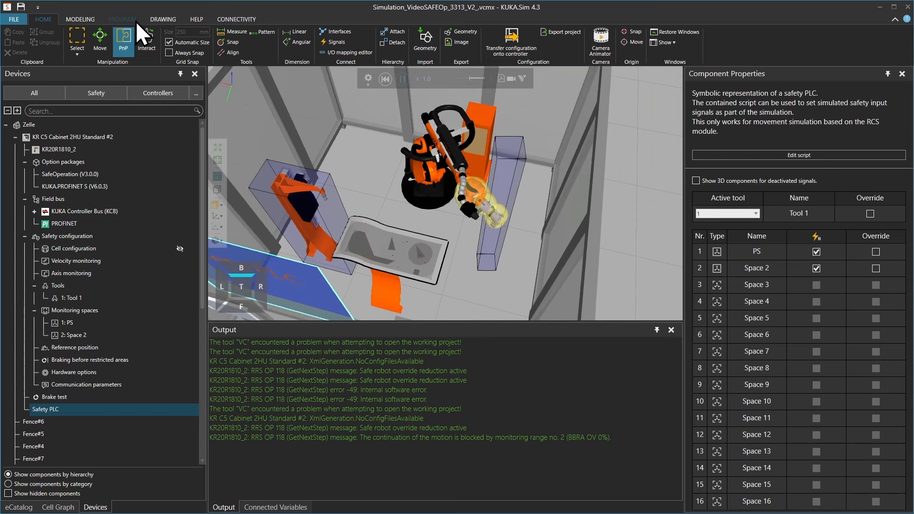
- Switch off the Space 2 and PS signals, then reactivate only Space 2
{"action": "left_click", "coordinate": [122, 19]}
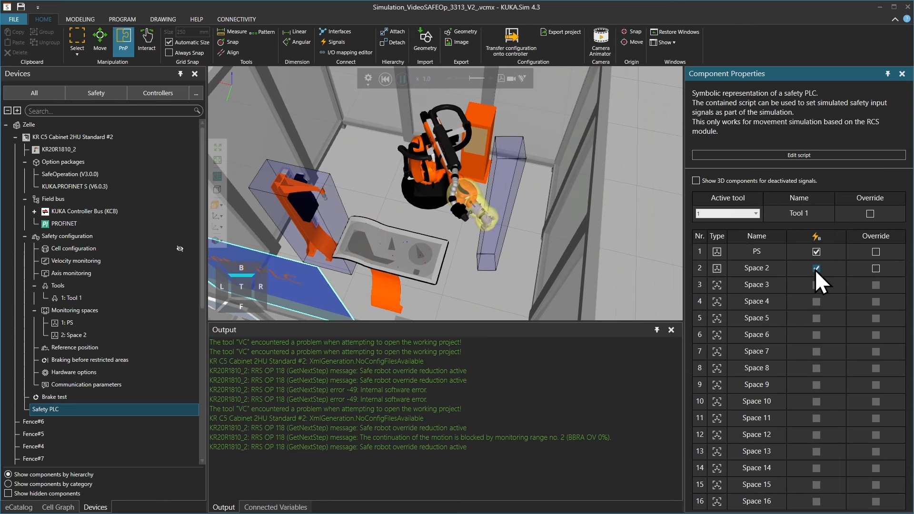
{"action": "left_click", "coordinate": [816, 268]}
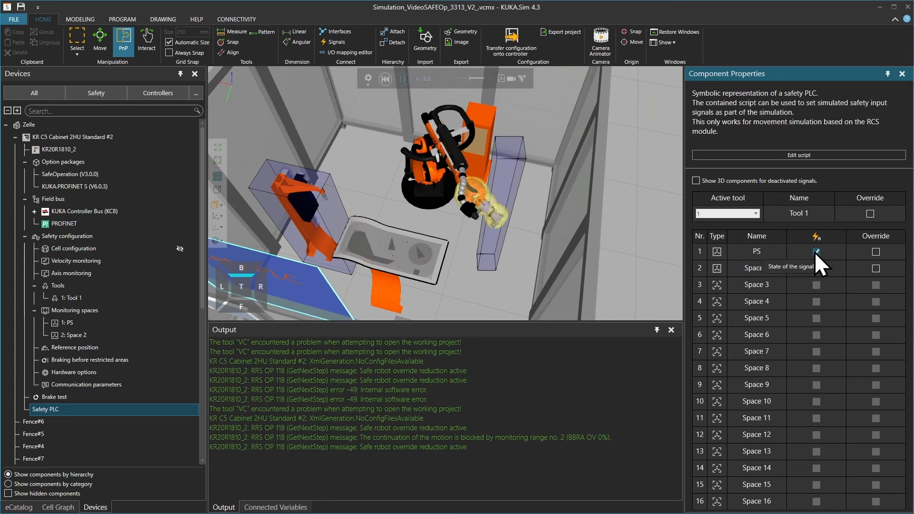
{"action": "left_click", "coordinate": [816, 251]}
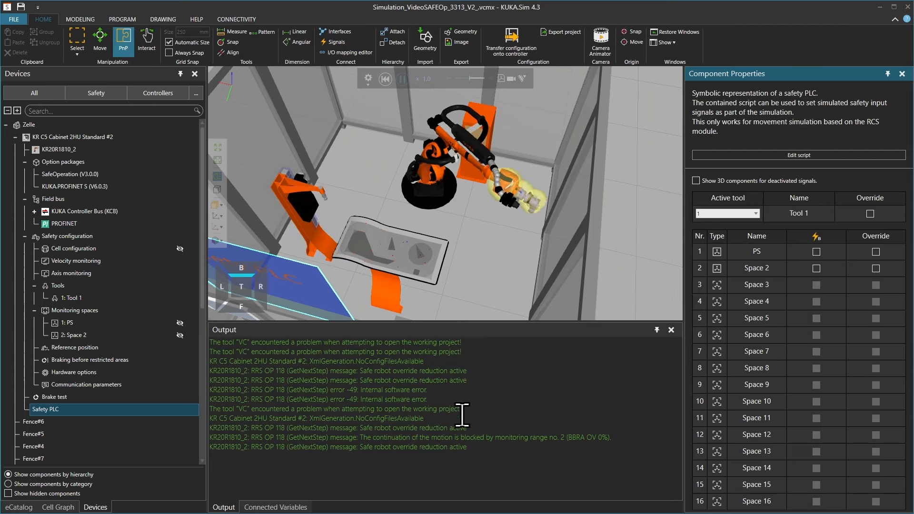
{"action": "left_click", "coordinate": [318, 399]}
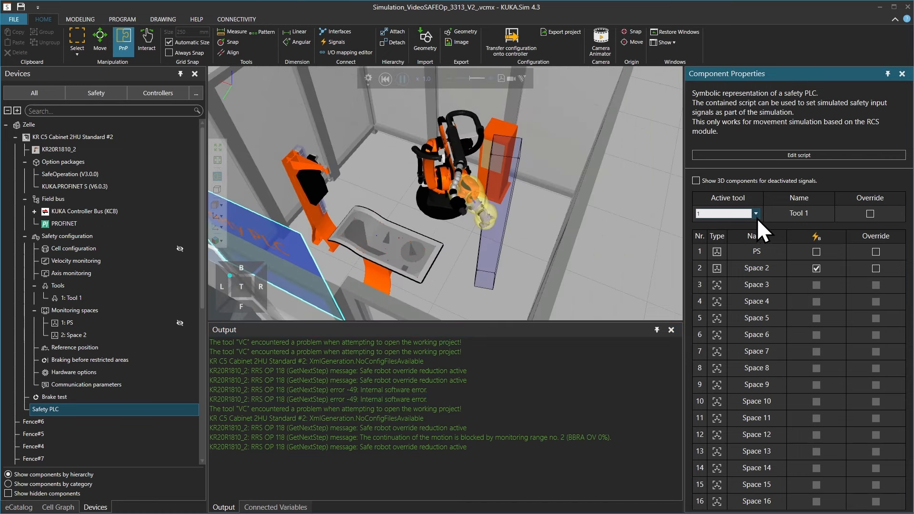
- Activate Tool 2 monitoring alongside Tool 1 in the active tool choices
{"action": "left_click", "coordinate": [756, 213]}
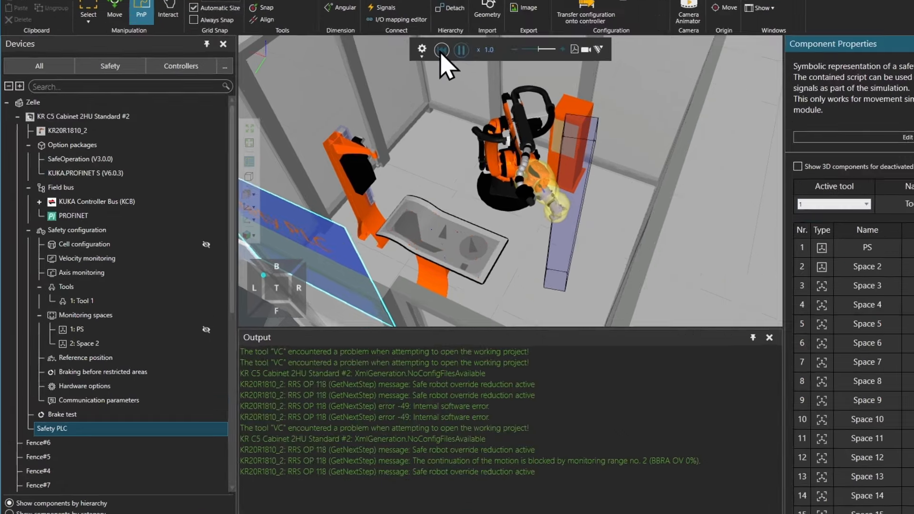
{"action": "right_click", "coordinate": [79, 290]}
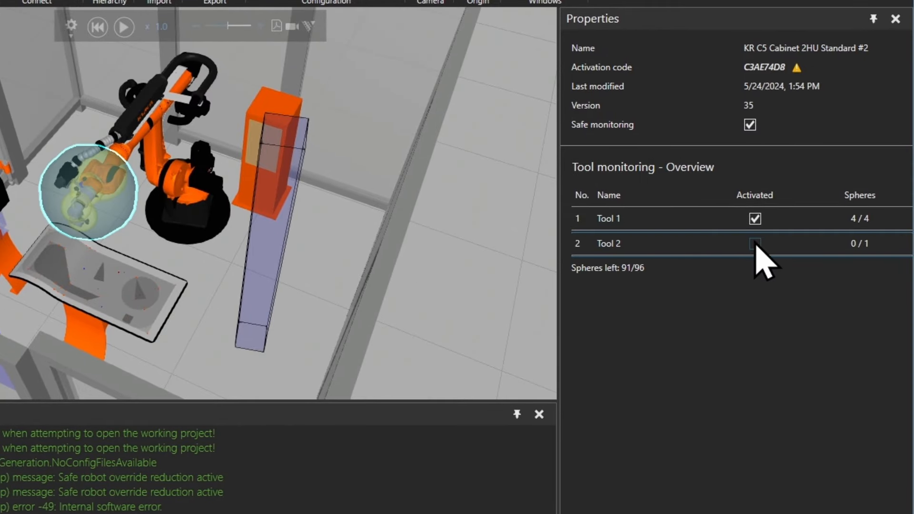
{"action": "left_click", "coordinate": [755, 244]}
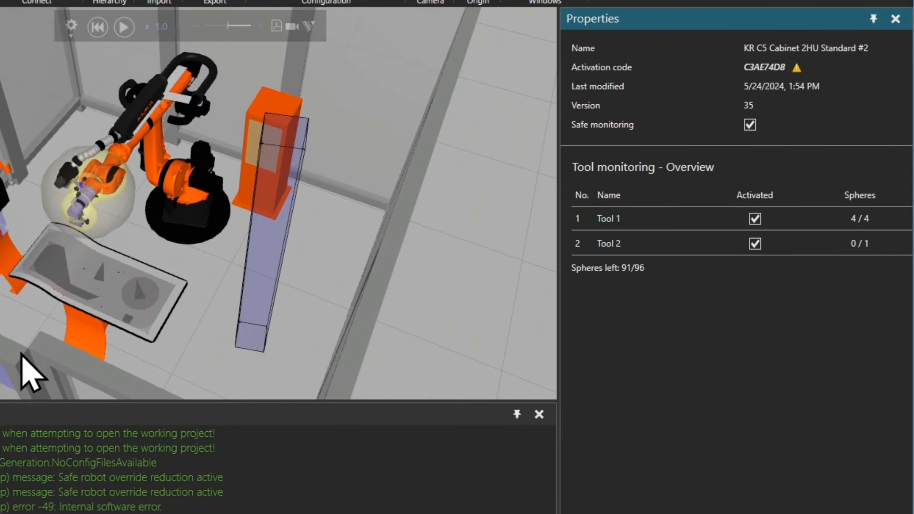
{"action": "mouse_move", "coordinate": [577, 257]}
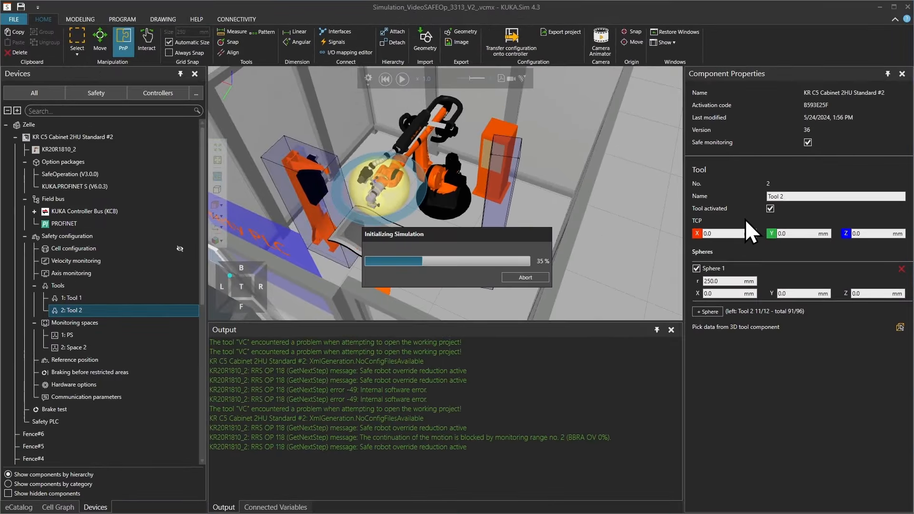
- Make tool 2 the Safety PLC's active tool
{"action": "left_click", "coordinate": [45, 422]}
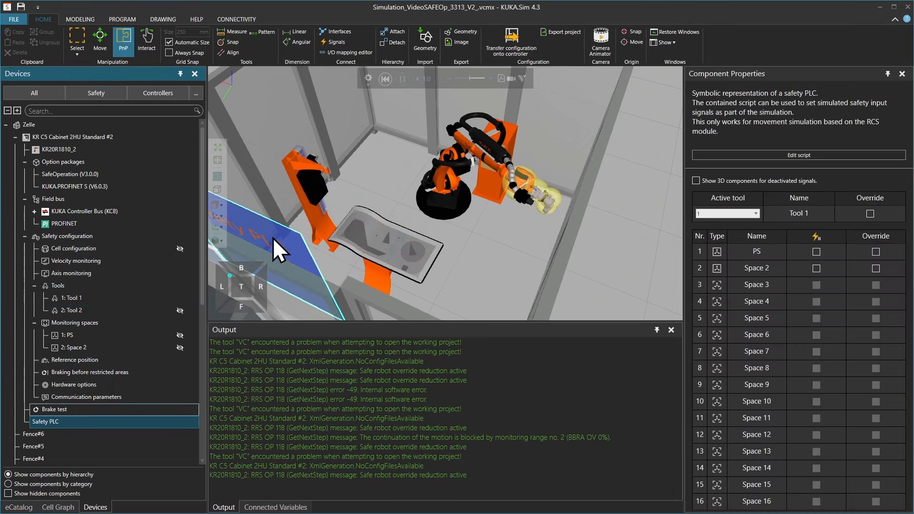
{"action": "left_click", "coordinate": [754, 214]}
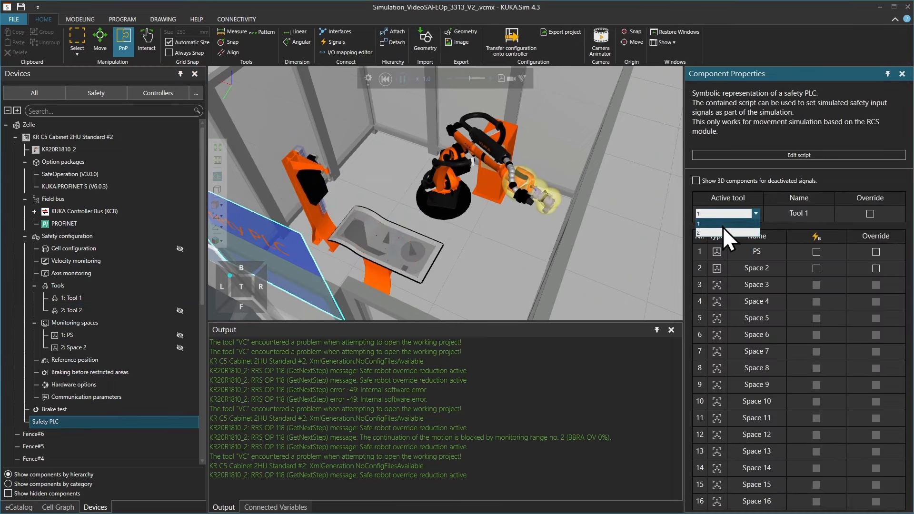
{"action": "left_click", "coordinate": [725, 231]}
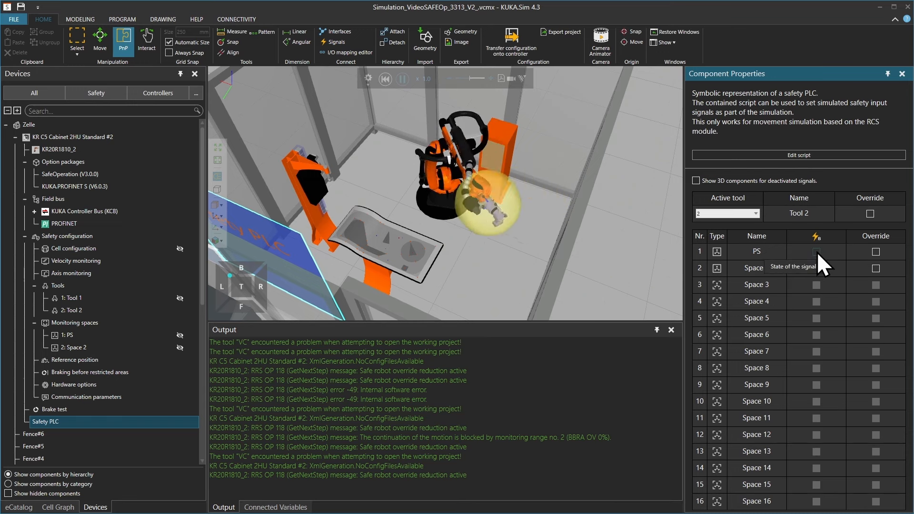
- Toggle the PS monitoring space signal on and off while the simulation runs
{"action": "left_click", "coordinate": [816, 251]}
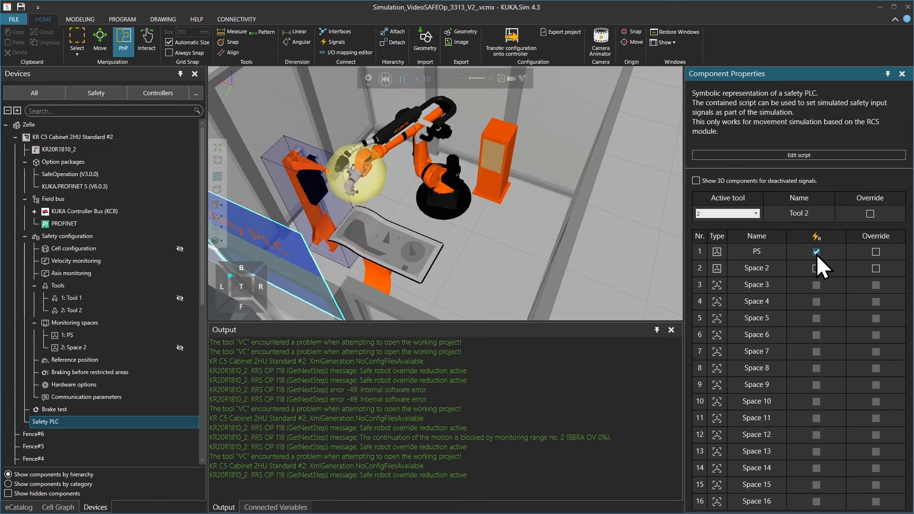
{"action": "left_click", "coordinate": [816, 252]}
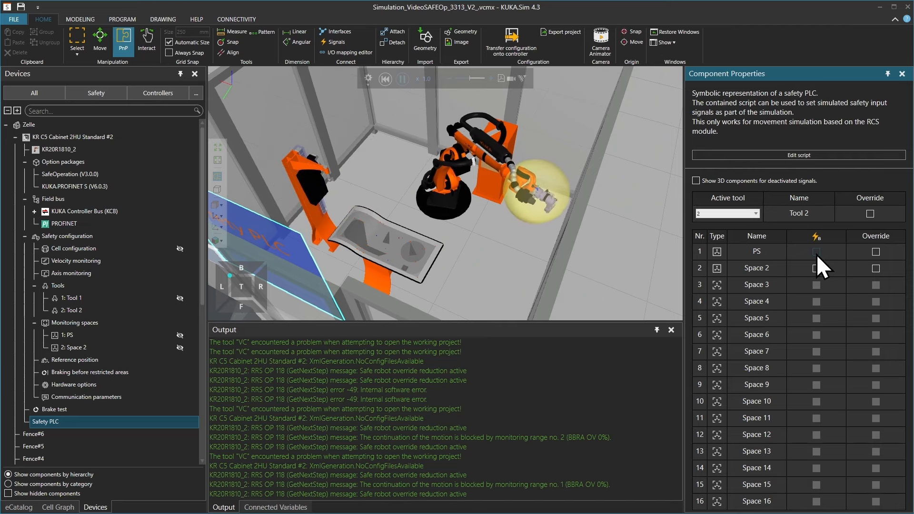
{"action": "left_click", "coordinate": [815, 252]}
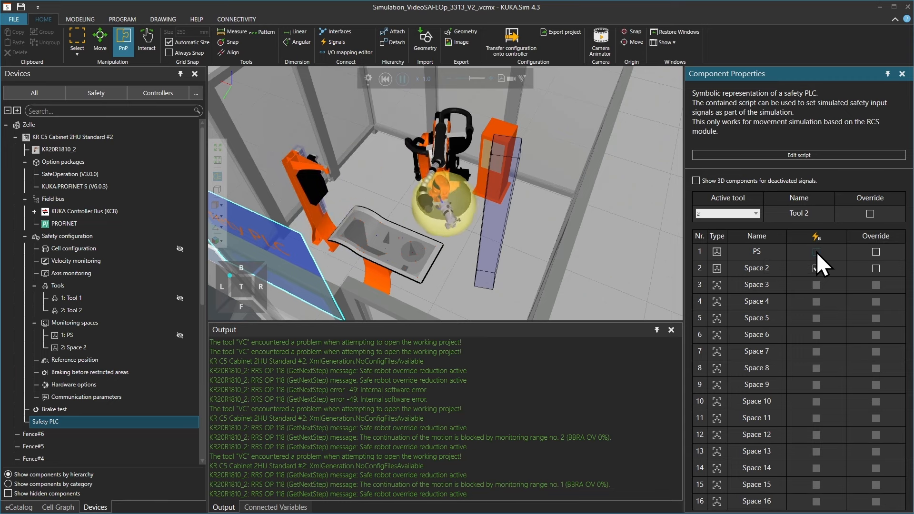
{"action": "left_click", "coordinate": [816, 252]}
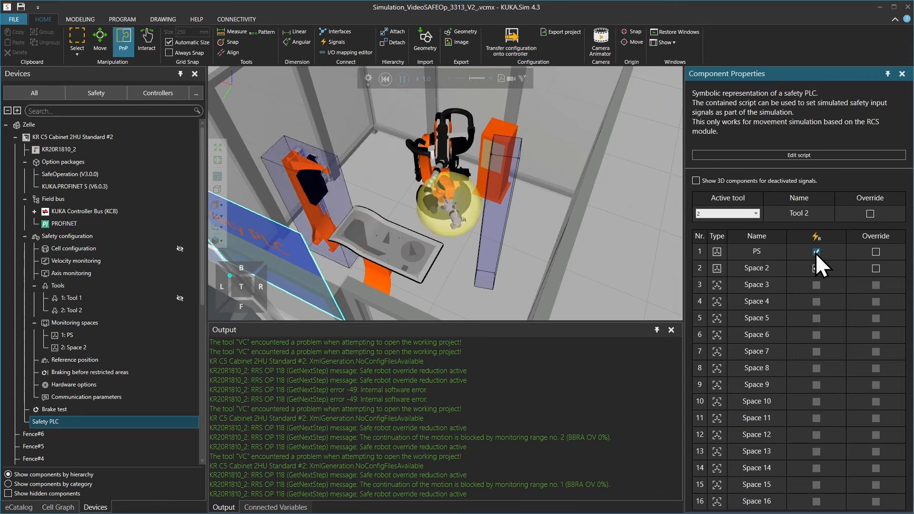
{"action": "left_click", "coordinate": [816, 252]}
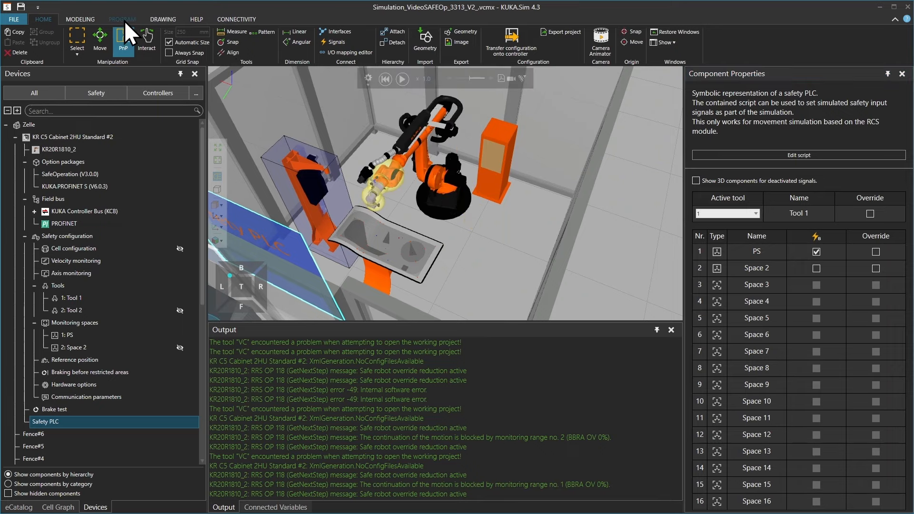
- Insert an RCS safety tool input statement with tool number 2 after SPTP P1
{"action": "left_click", "coordinate": [122, 19]}
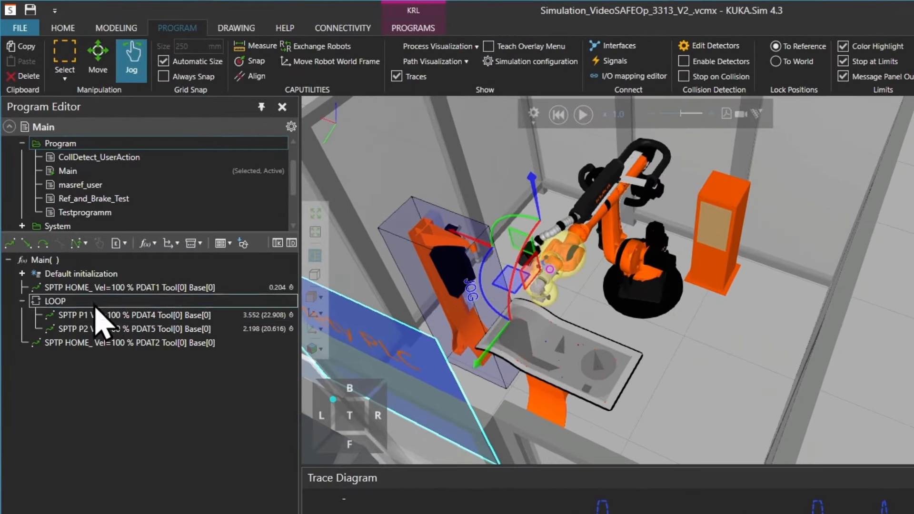
{"action": "left_click", "coordinate": [128, 315]}
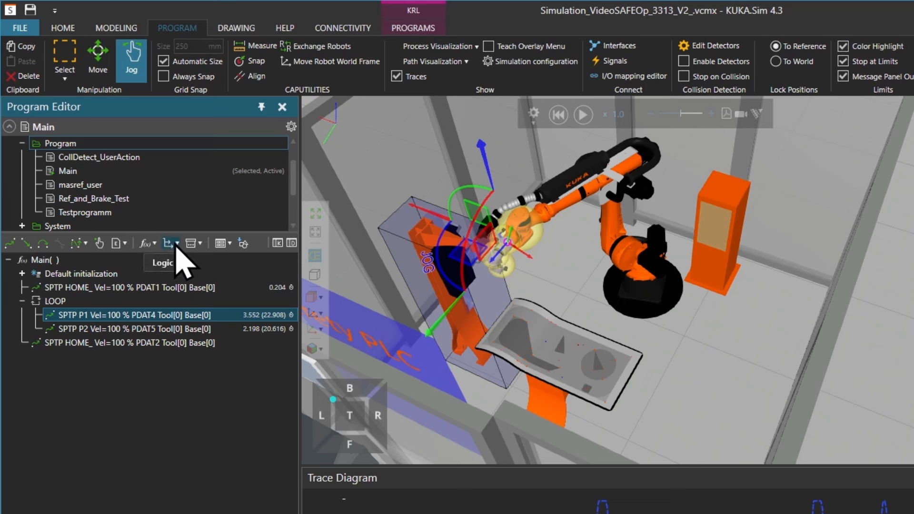
{"action": "left_click", "coordinate": [167, 243]}
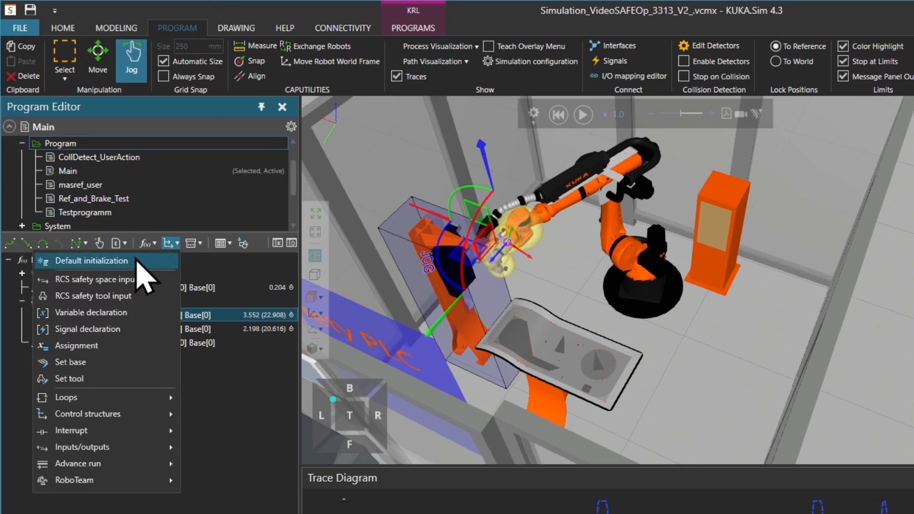
{"action": "mouse_move", "coordinate": [108, 291]}
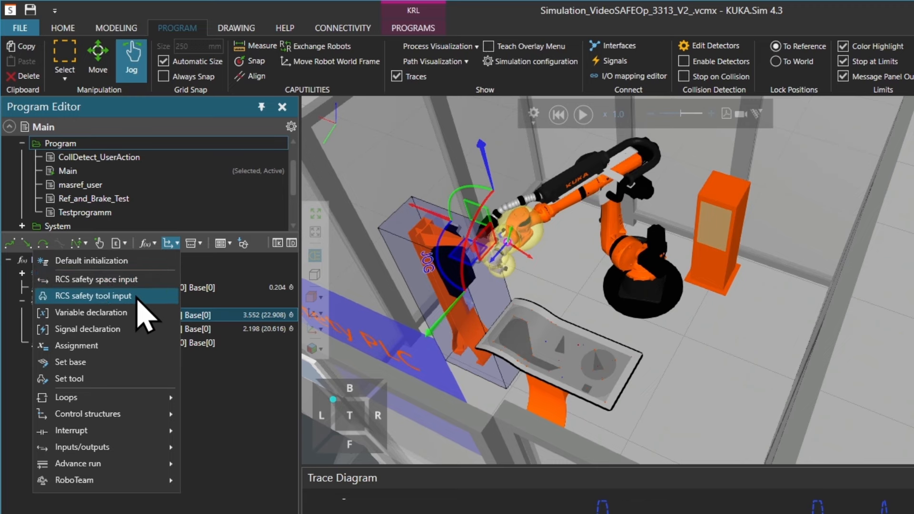
{"action": "left_click", "coordinate": [99, 296]}
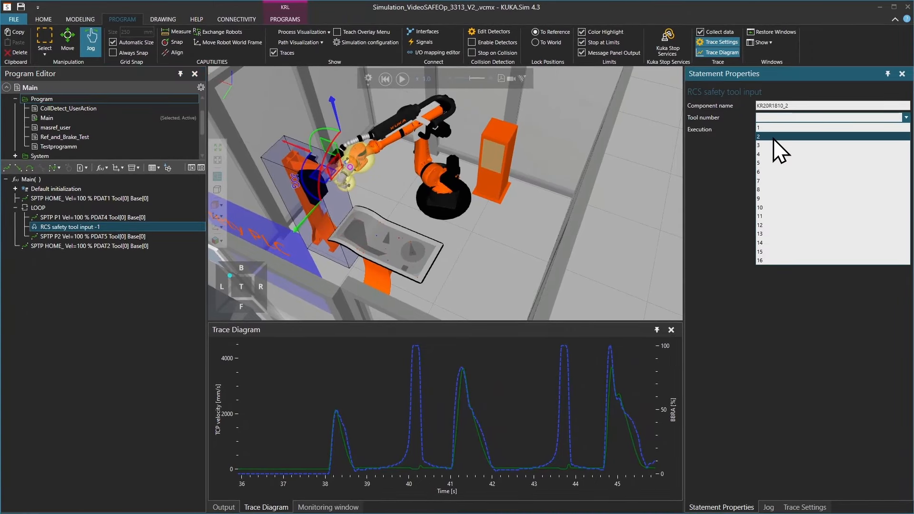
{"action": "left_click", "coordinate": [786, 137]}
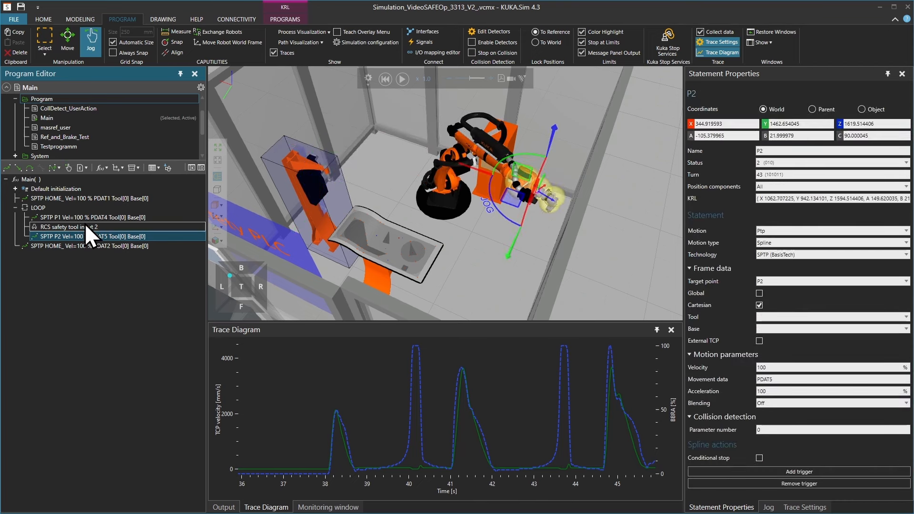
- Add a tool number 1 safety tool input after P2, then briefly run the simulation
{"action": "left_click", "coordinate": [117, 167]}
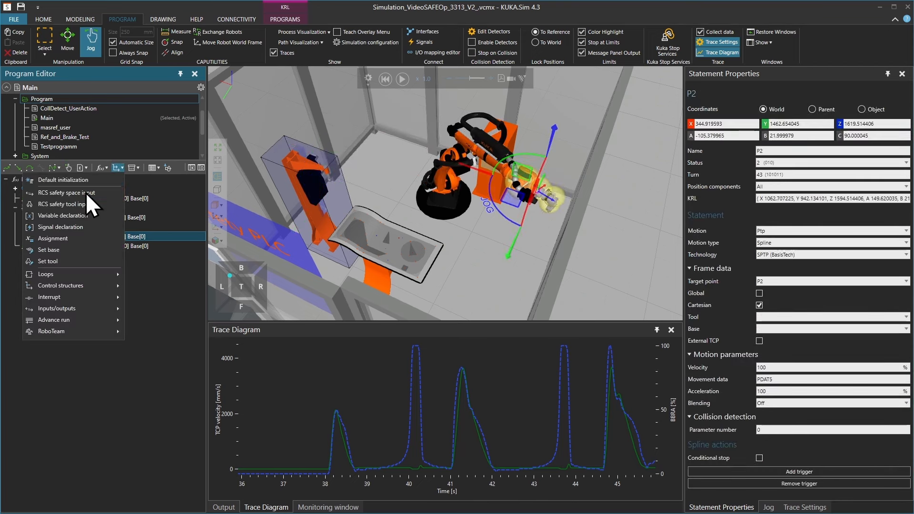
{"action": "left_click", "coordinate": [65, 204]}
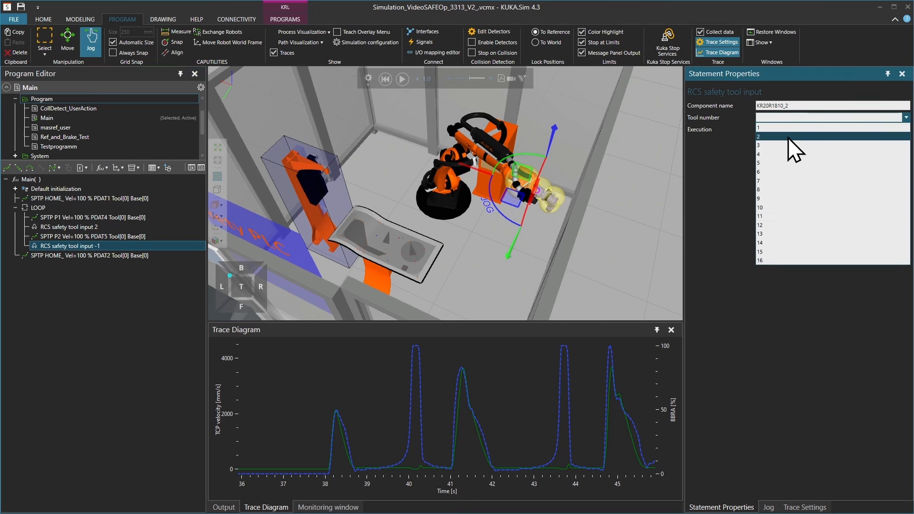
{"action": "left_click", "coordinate": [760, 127]}
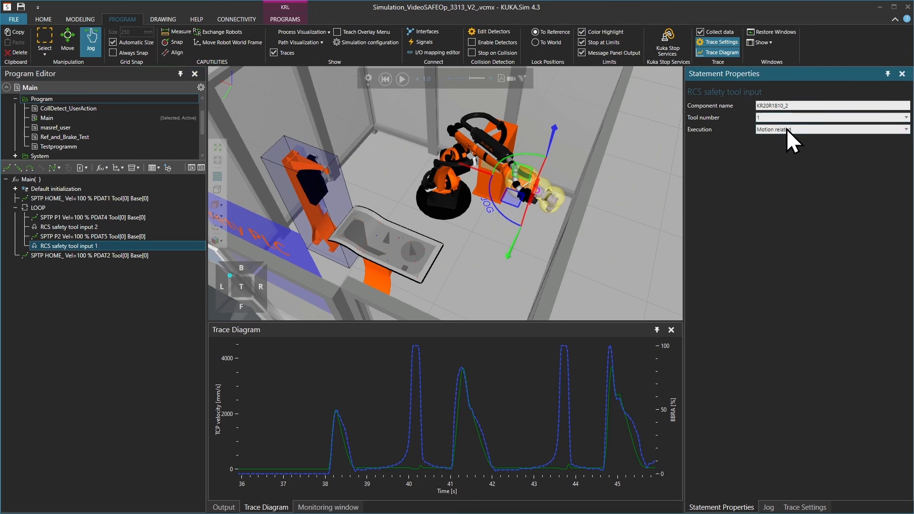
{"action": "left_click", "coordinate": [402, 79]}
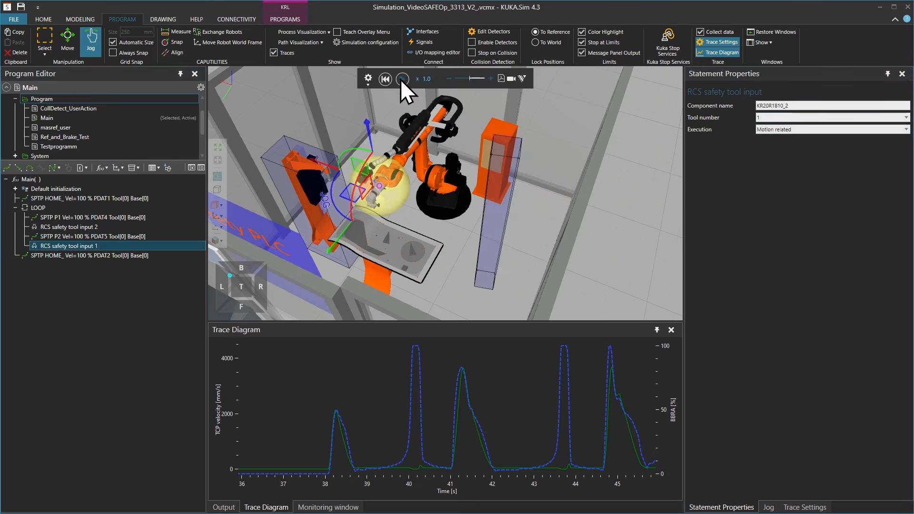
{"action": "left_click", "coordinate": [402, 78]}
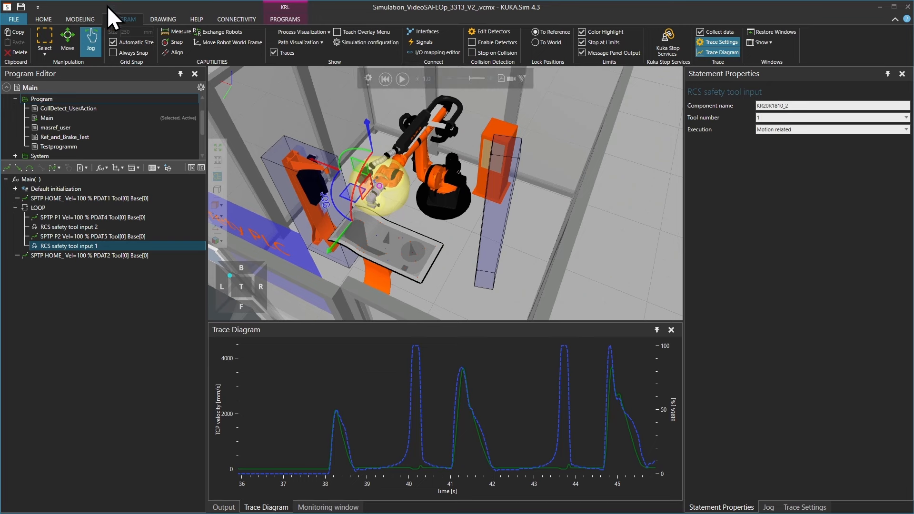
- Return to the Home overview, then reset and restart the cell simulation
{"action": "left_click", "coordinate": [43, 19]}
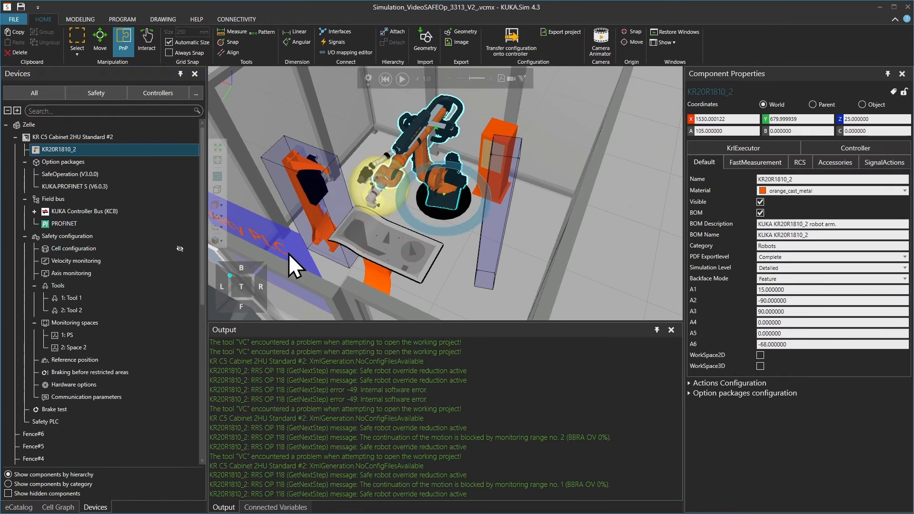
{"action": "left_click", "coordinate": [44, 421]}
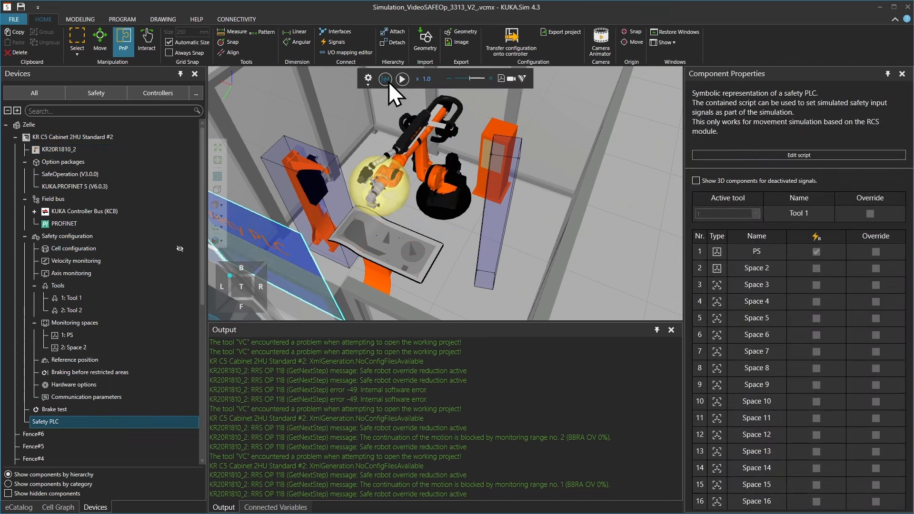
{"action": "left_click", "coordinate": [402, 79]}
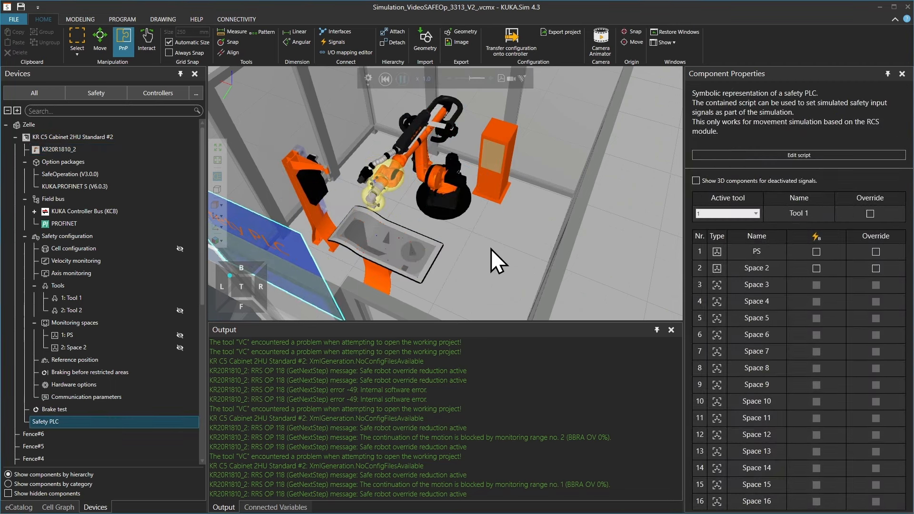
- Select the Safety PLC panel and switch on the PS signal while tools alternate 1 and 2
{"action": "left_click", "coordinate": [727, 213]}
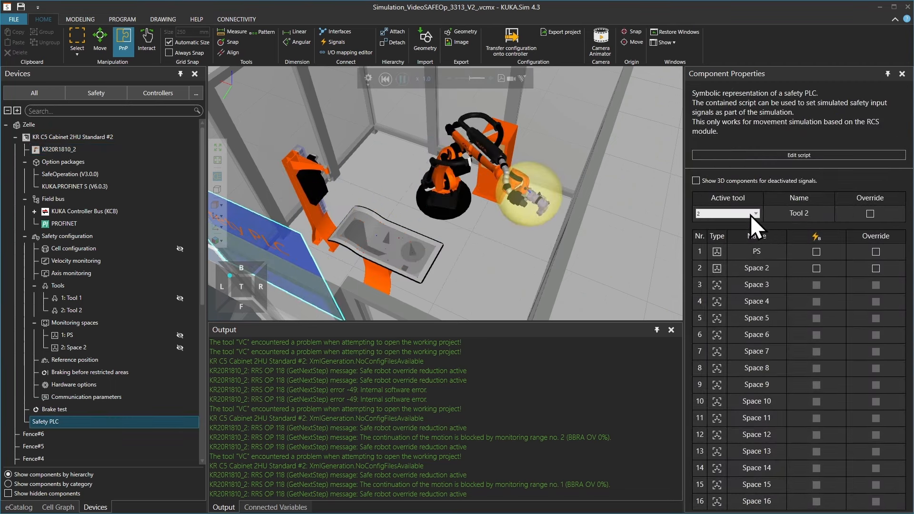
{"action": "left_click", "coordinate": [727, 213]}
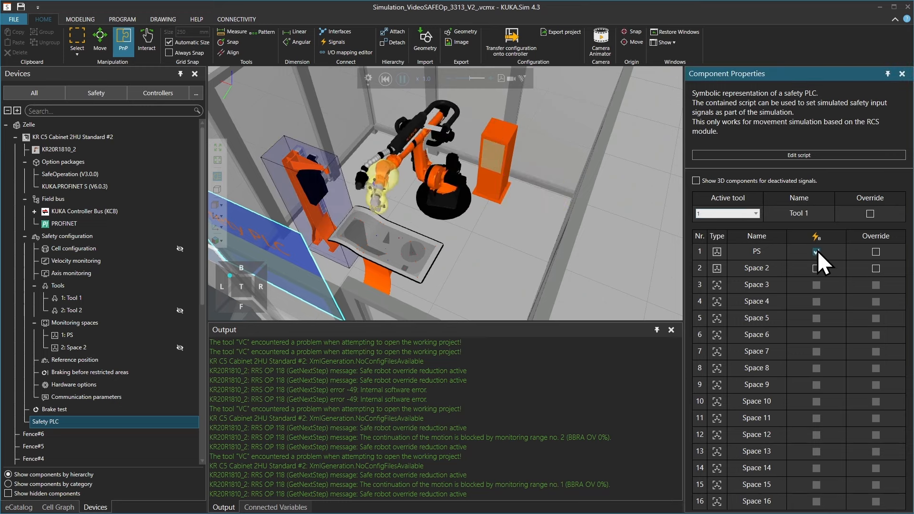
{"action": "left_click", "coordinate": [816, 251]}
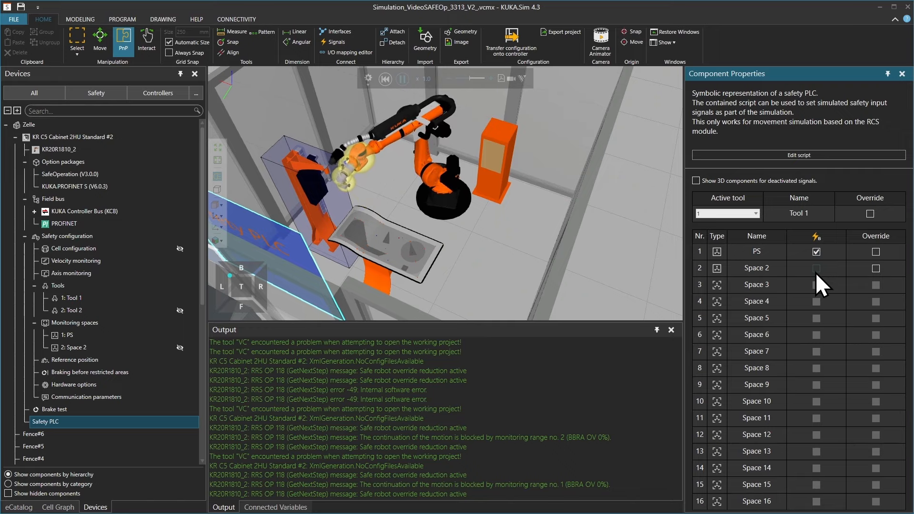